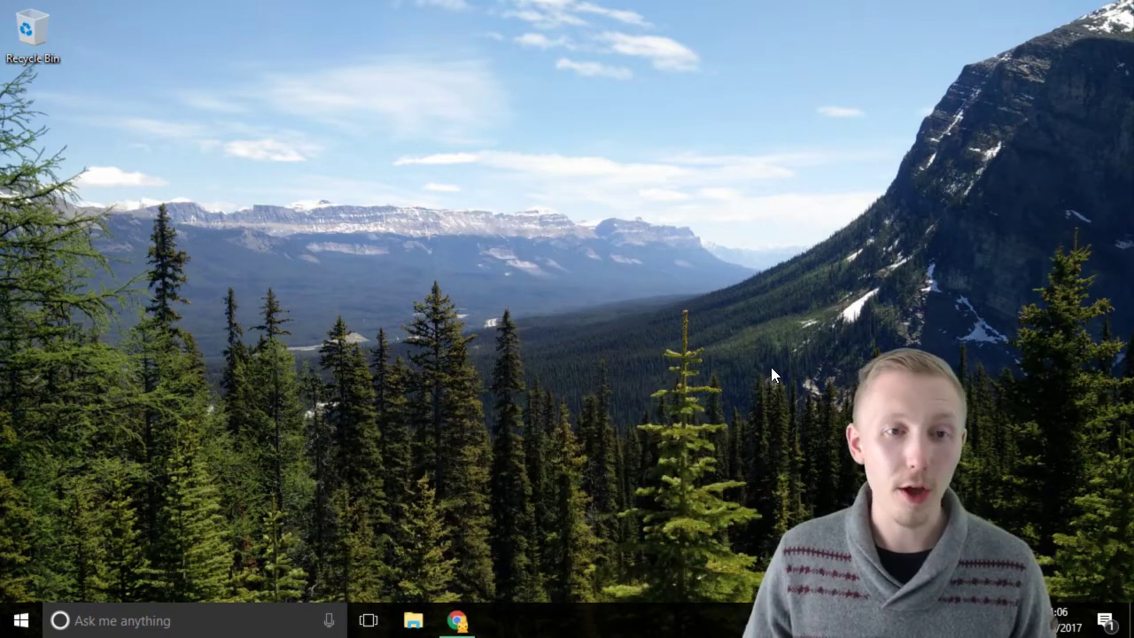
# Step: Launch Atom from the Windows taskbar
pyautogui.click(18, 620)
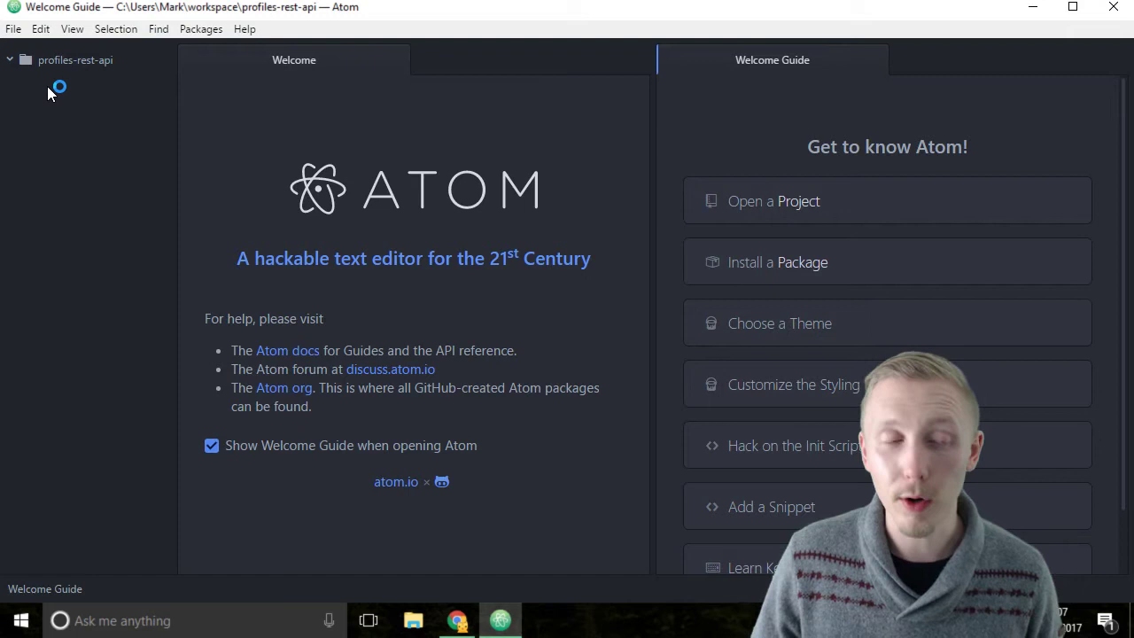
pyautogui.moveTo(115, 82)
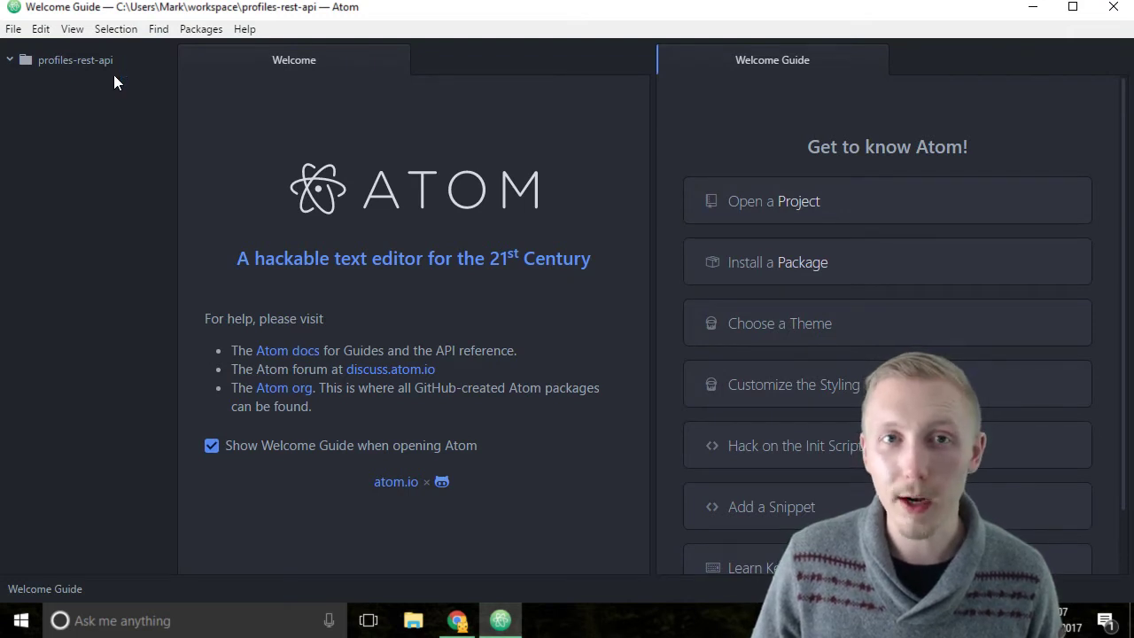
pyautogui.moveTo(128, 69)
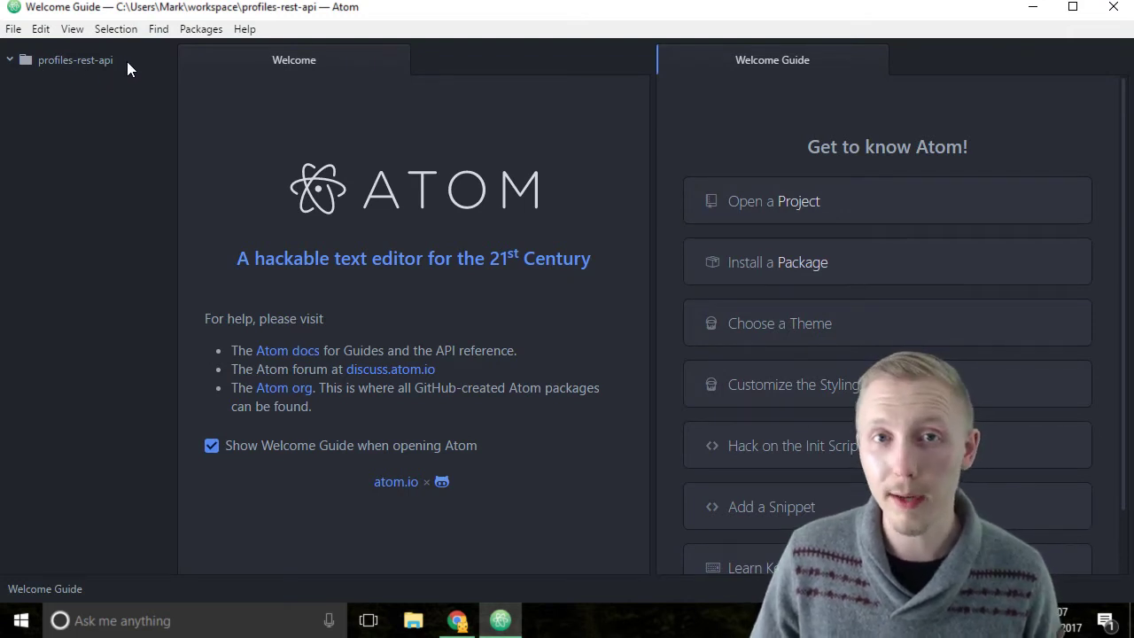
# Step: Reopen profiles-rest-api from the workspace directory as the Atom project
pyautogui.click(13, 28)
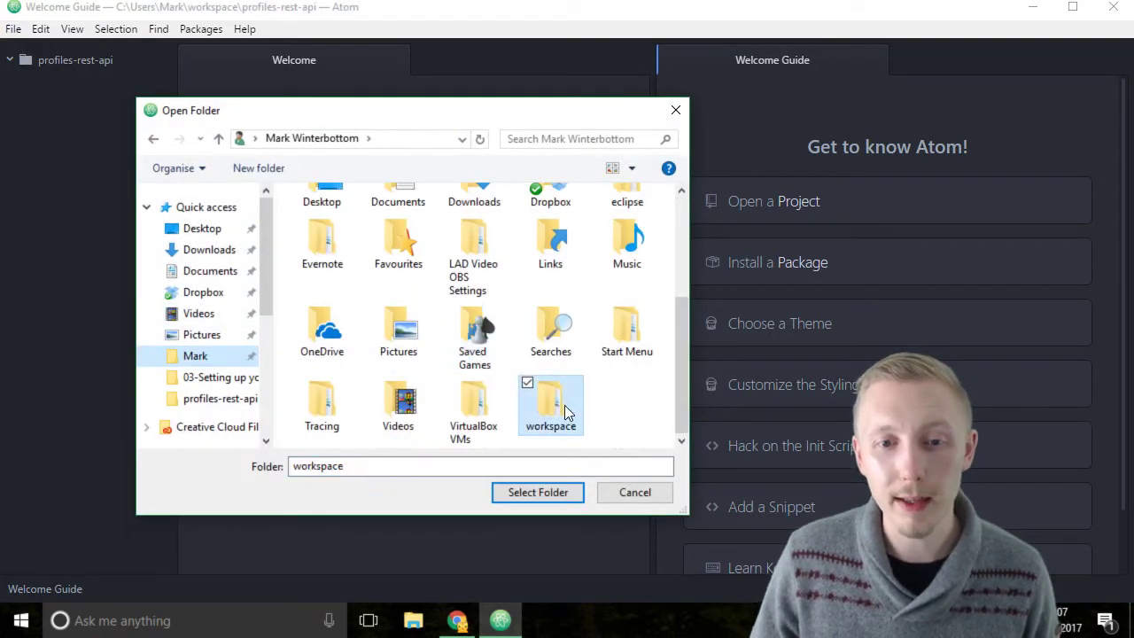
pyautogui.doubleClick(550, 403)
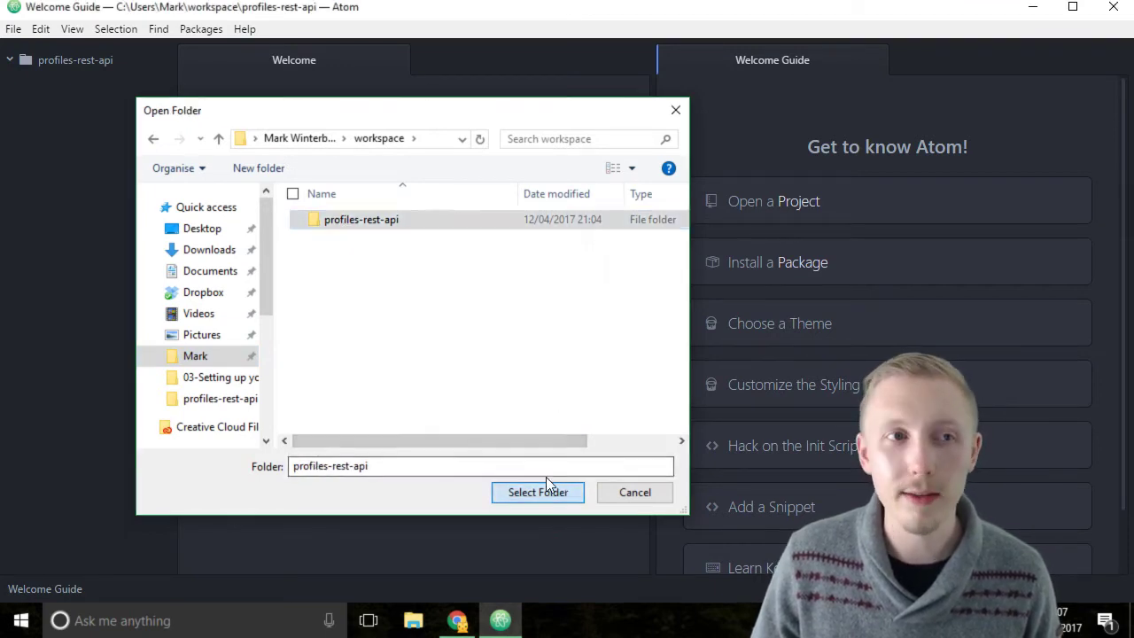
pyautogui.click(537, 492)
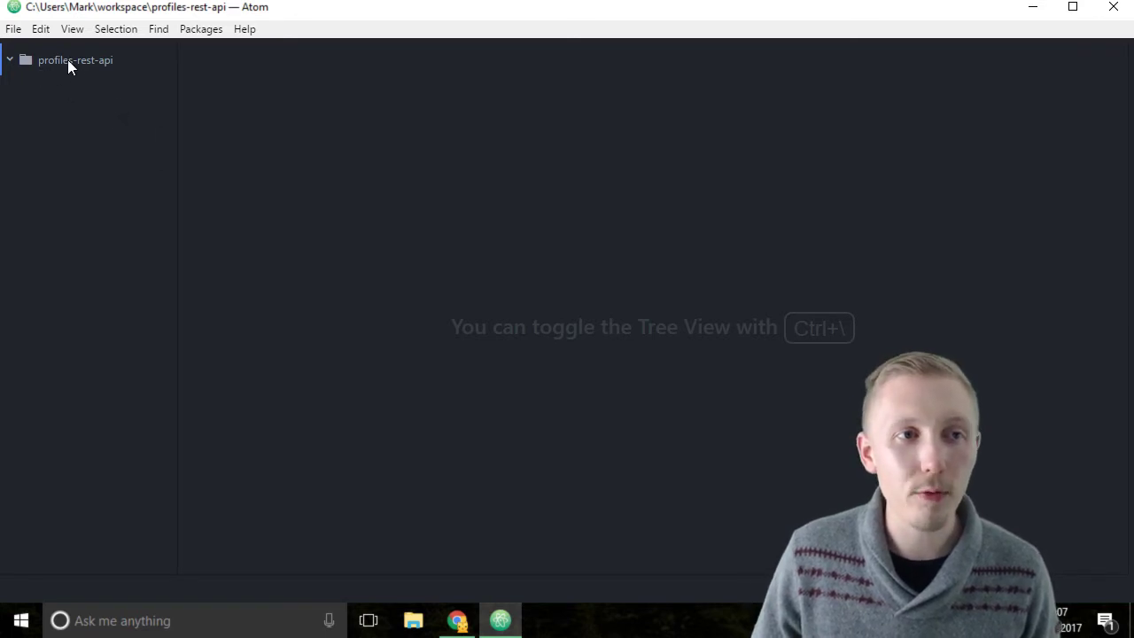
# Step: Create a new README.md file at the profiles-rest-api project root
pyautogui.rightClick(75, 60)
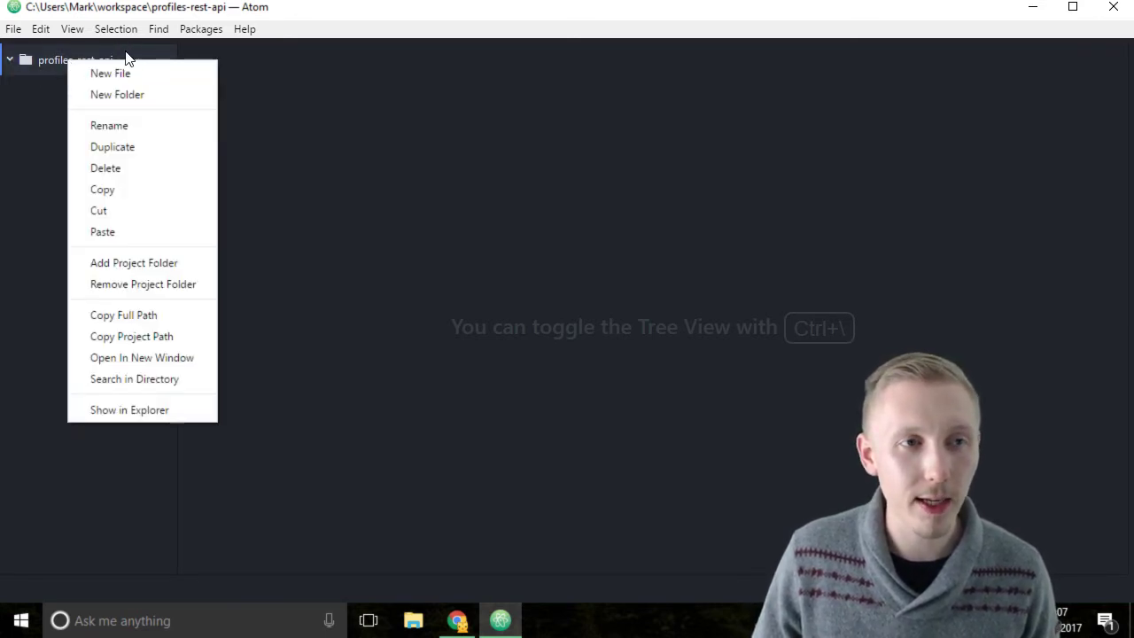
pyautogui.click(310, 87)
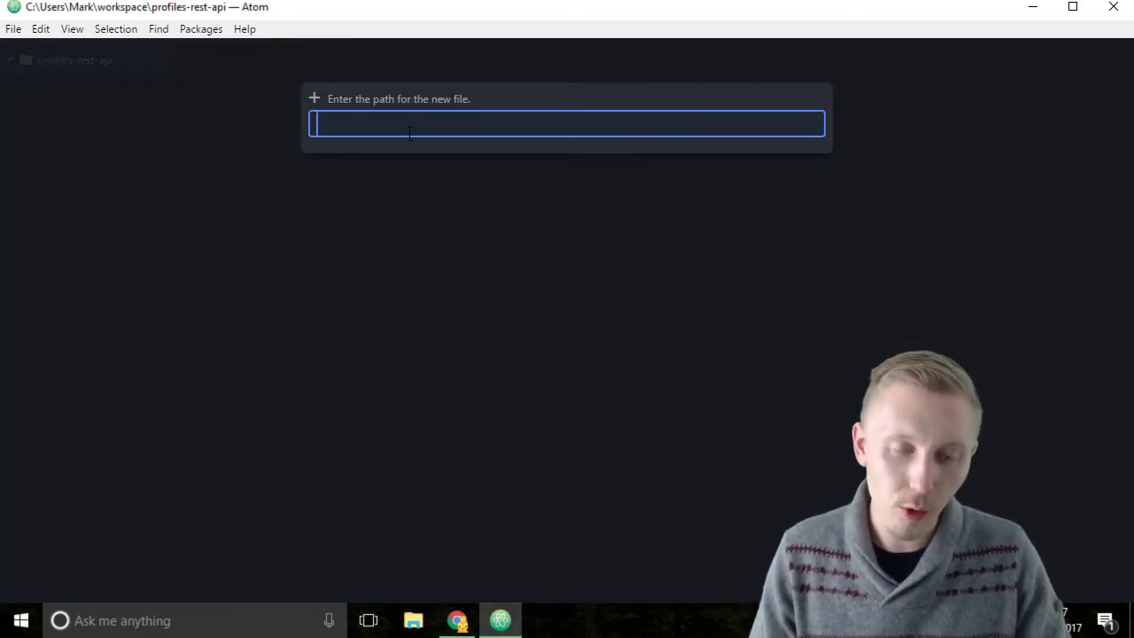
pyautogui.write('README')
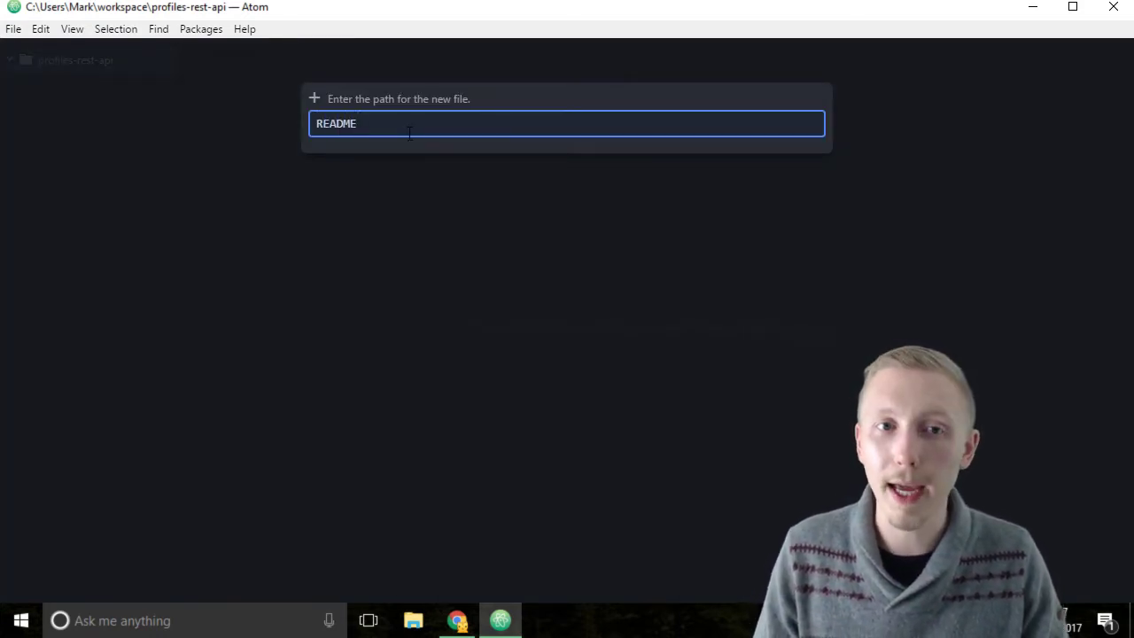
pyautogui.write('.md')
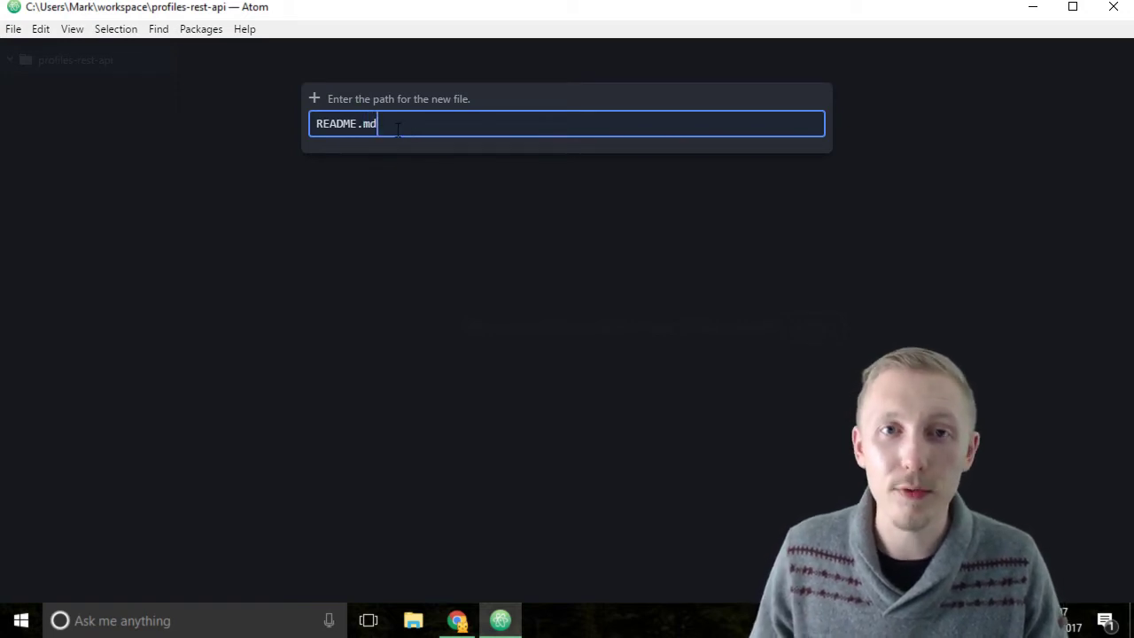
pyautogui.press('enter')
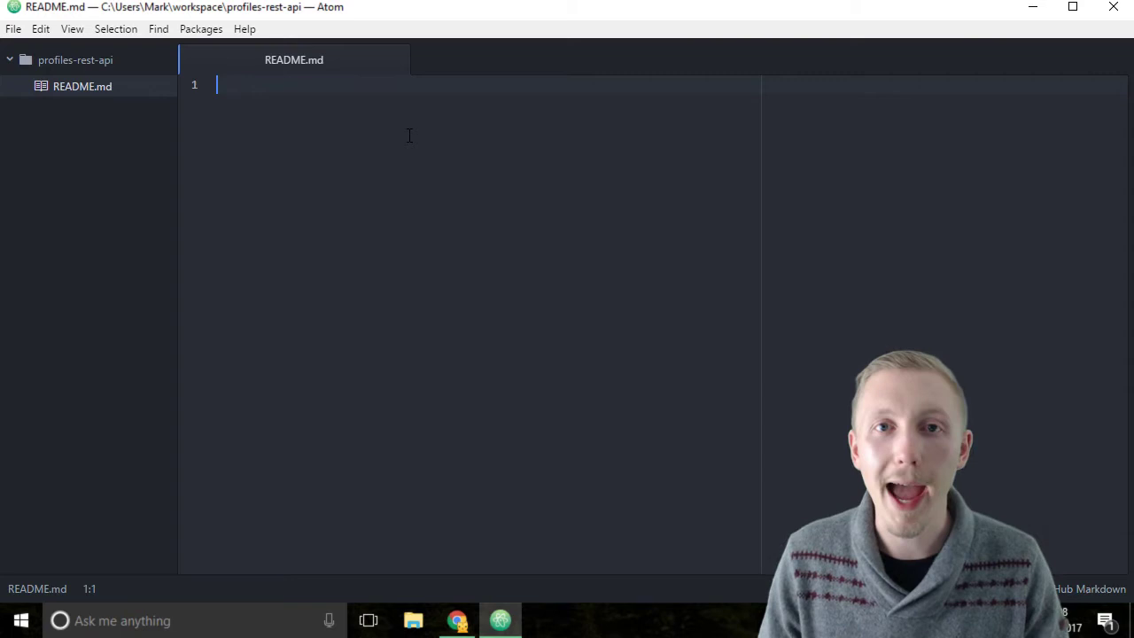
# Step: Write a '# Profiles REST API' heading and a user-profiles REST API description
pyautogui.write('#')
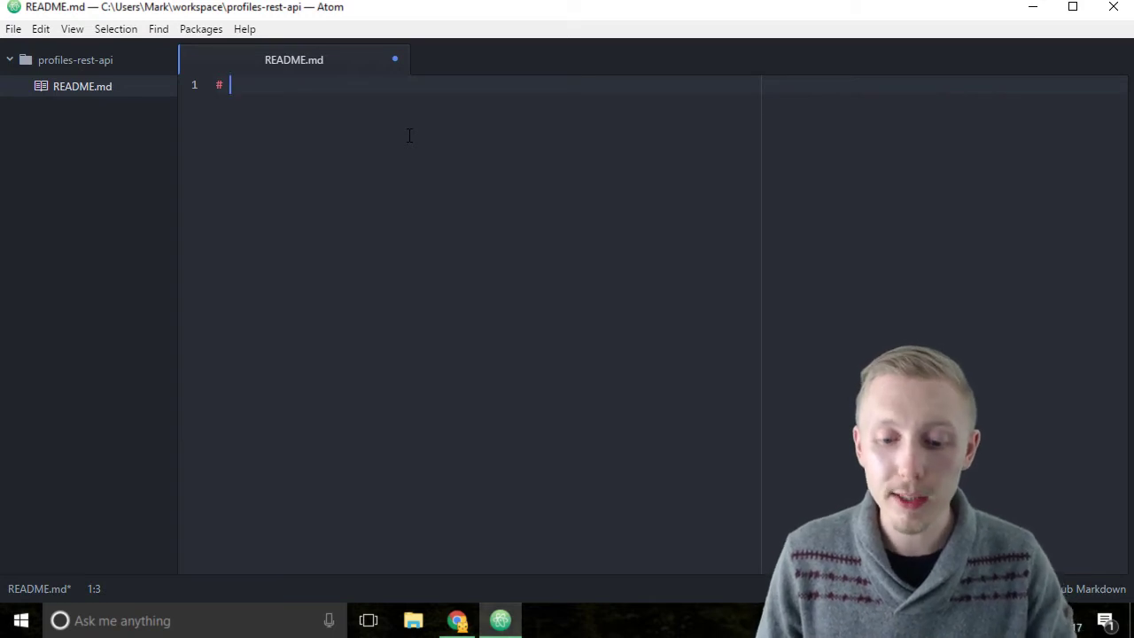
pyautogui.write('Profiles REST A')
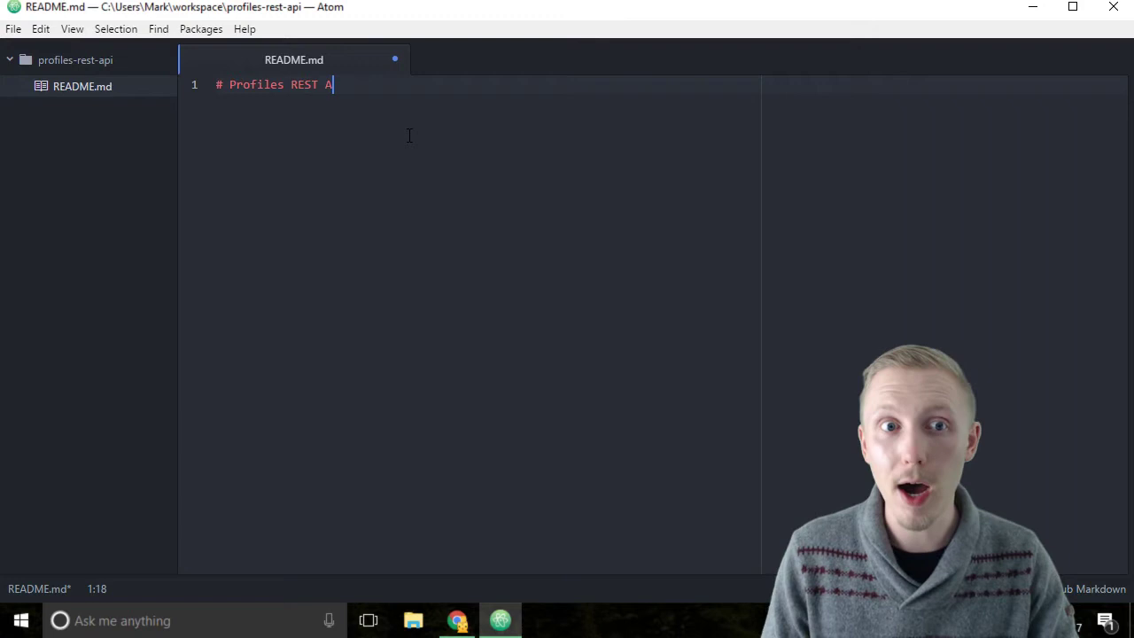
pyautogui.write('PI')
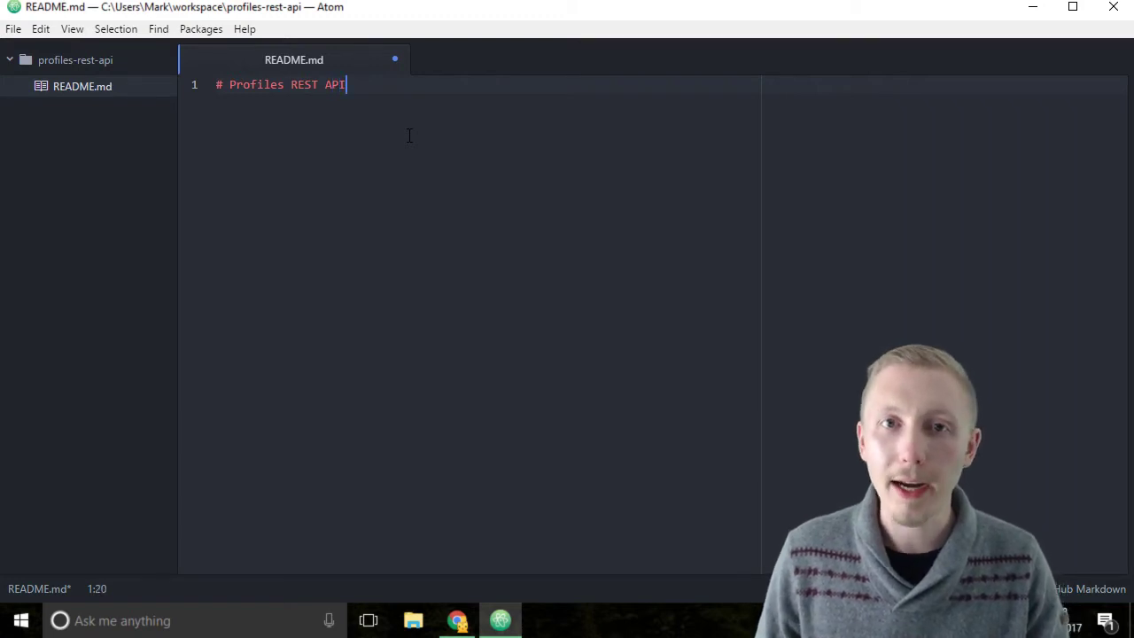
pyautogui.press('enter')
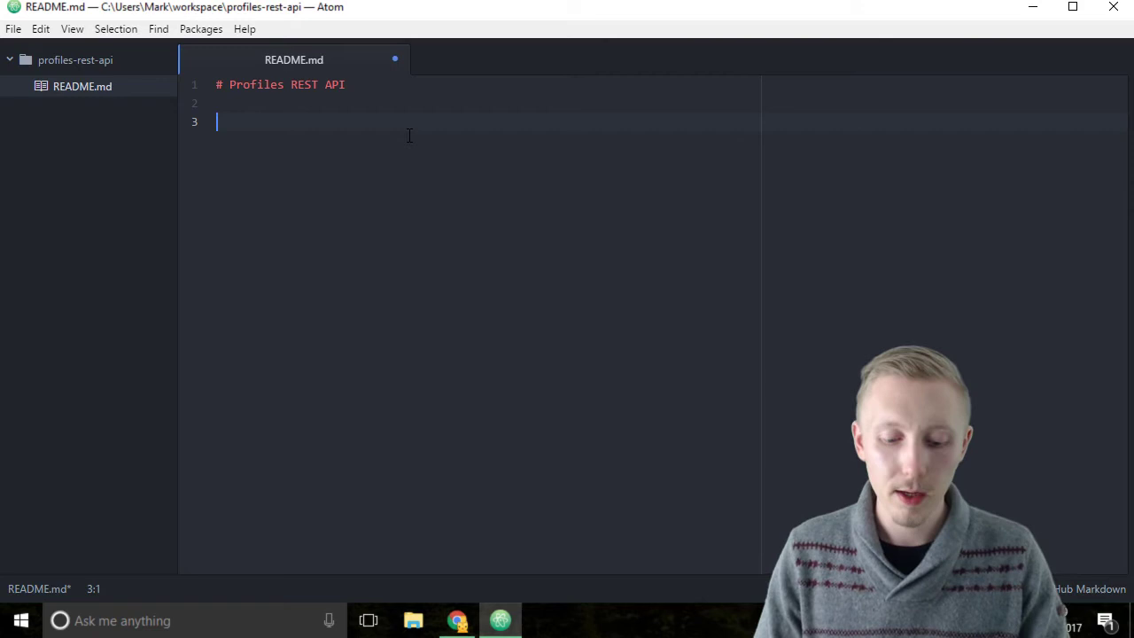
pyautogui.write('REST API')
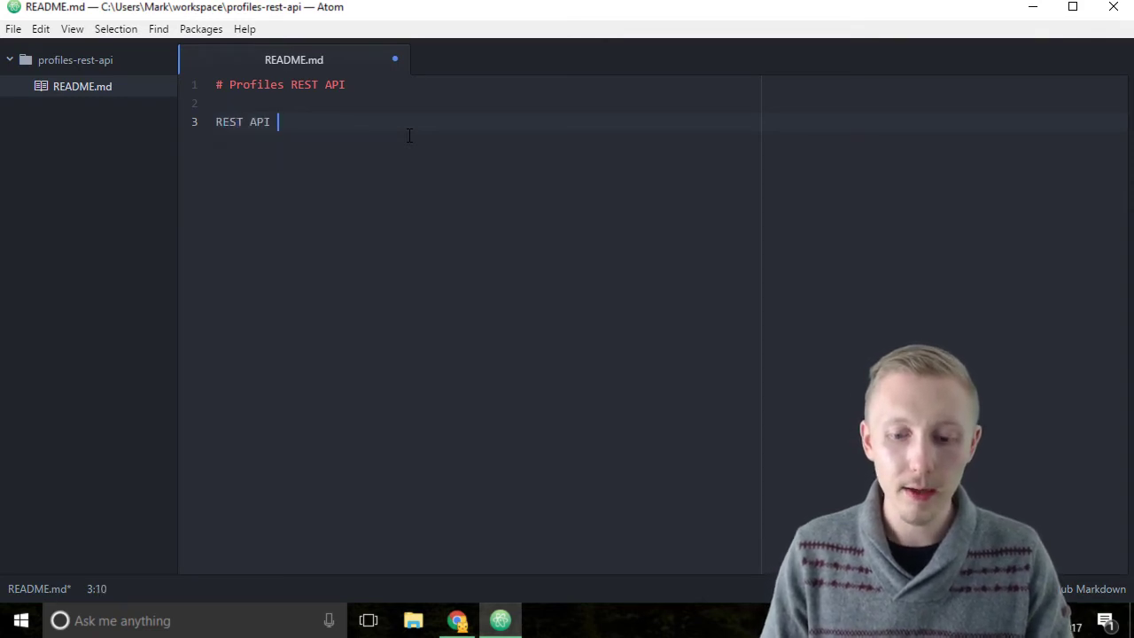
pyautogui.write('providing basic functionality for manag')
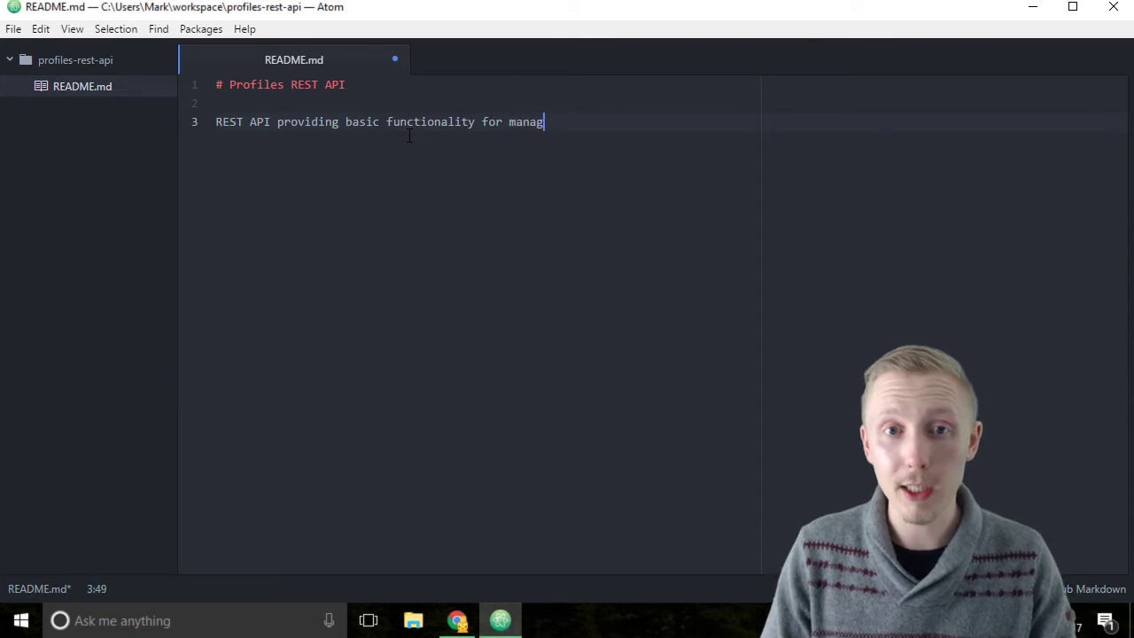
pyautogui.write('ing user profiles.')
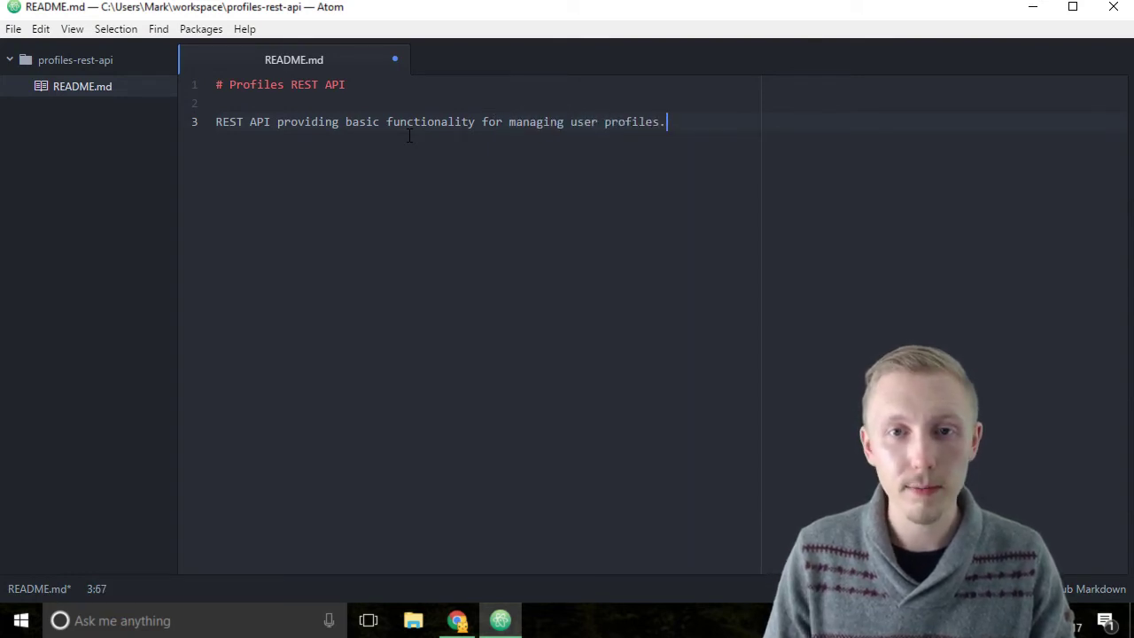
pyautogui.press('enter')
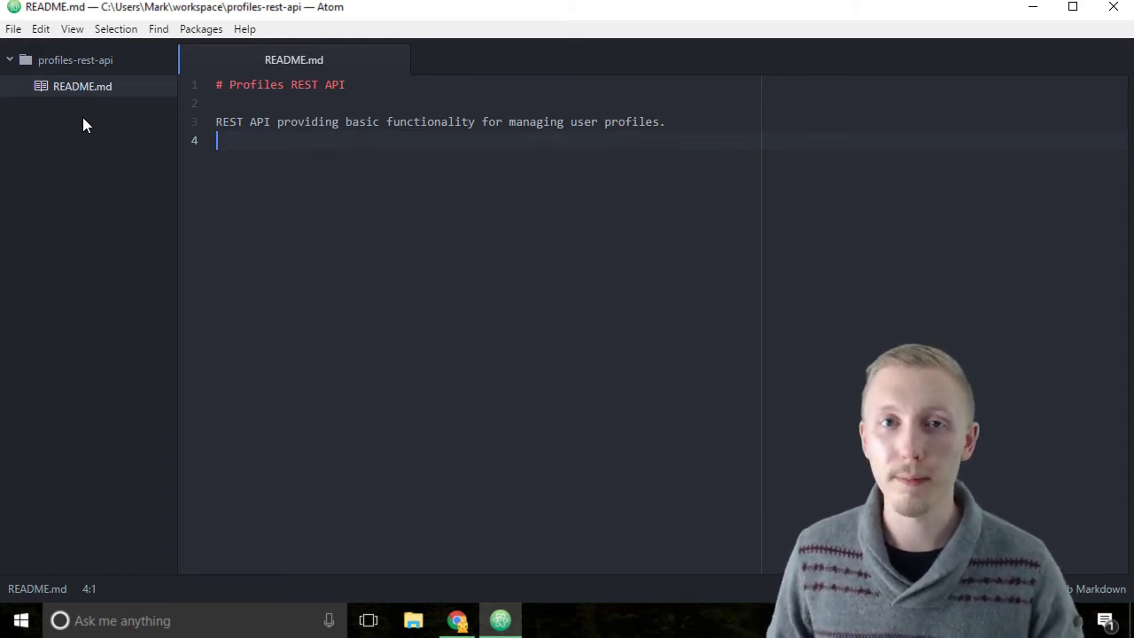
pyautogui.moveTo(95, 129)
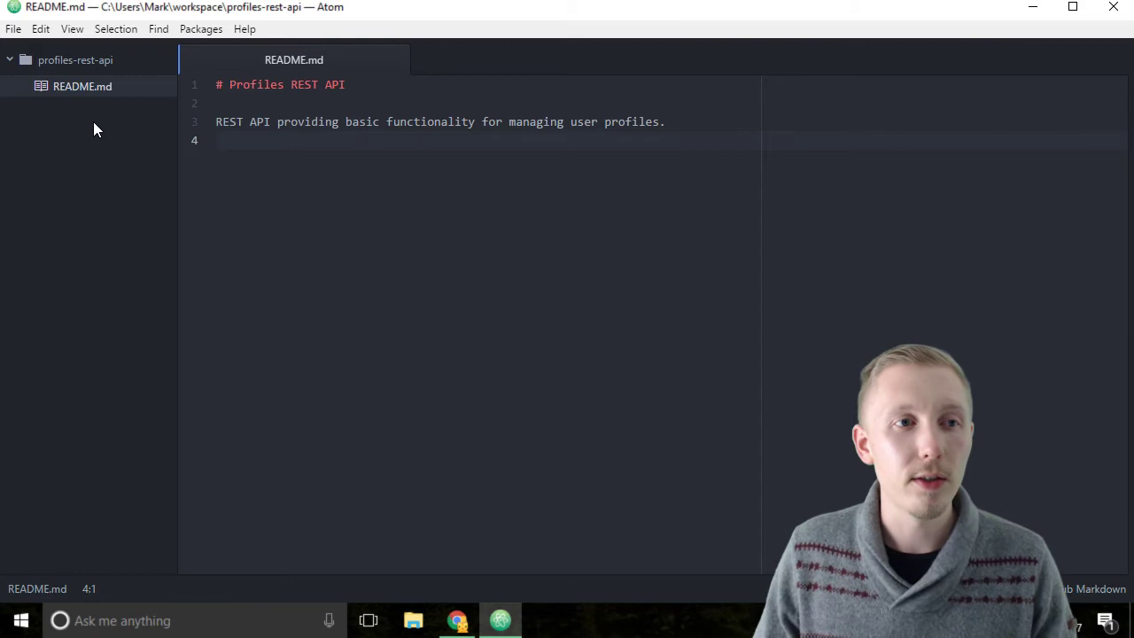
# Step: Start a new project file named .gitignore in profiles-rest-api
pyautogui.rightClick(76, 59)
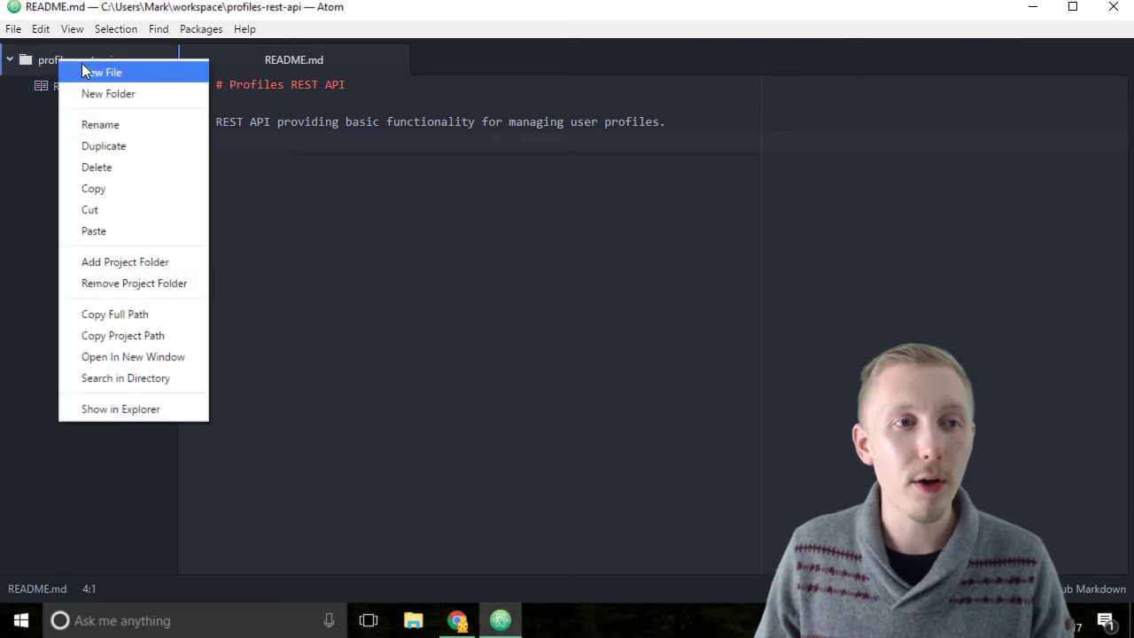
pyautogui.click(104, 72)
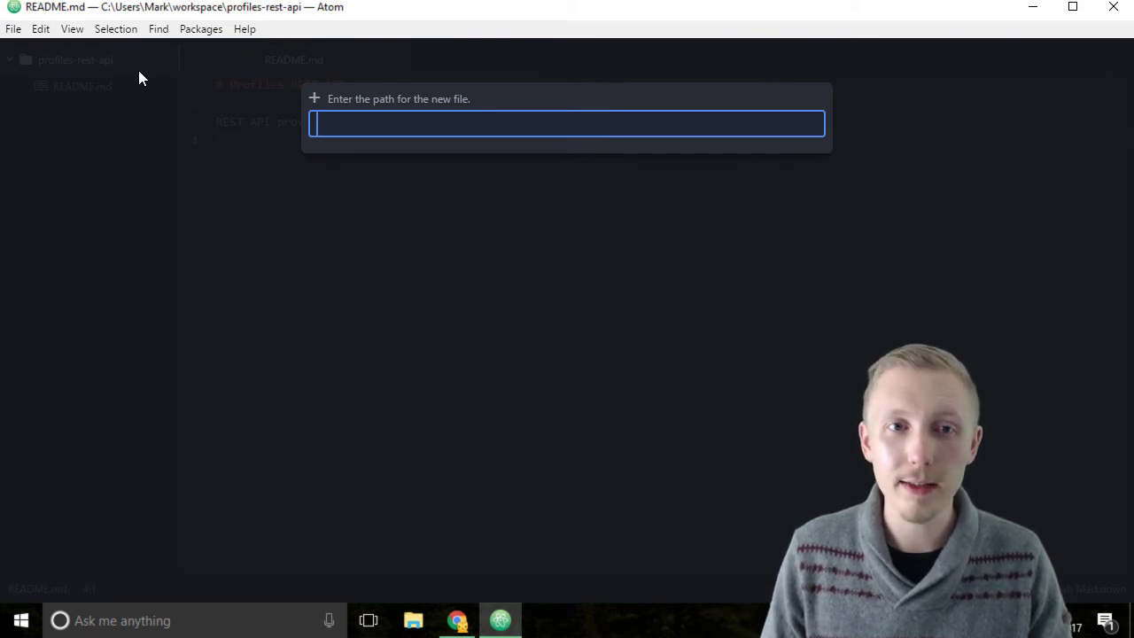
pyautogui.write('.')
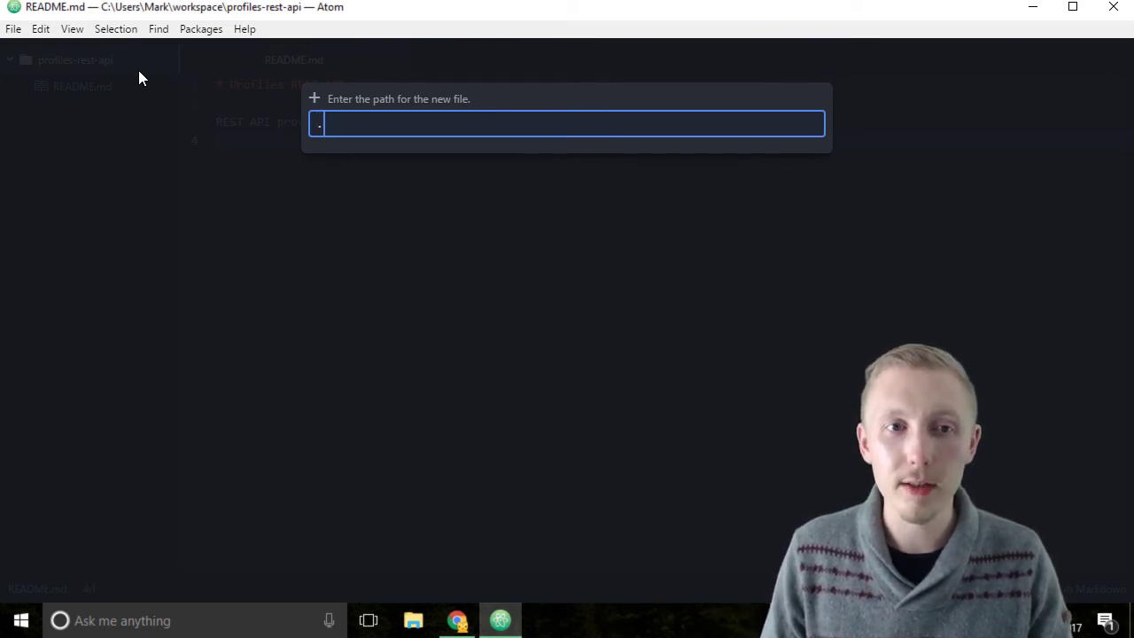
pyautogui.write('.gitignore')
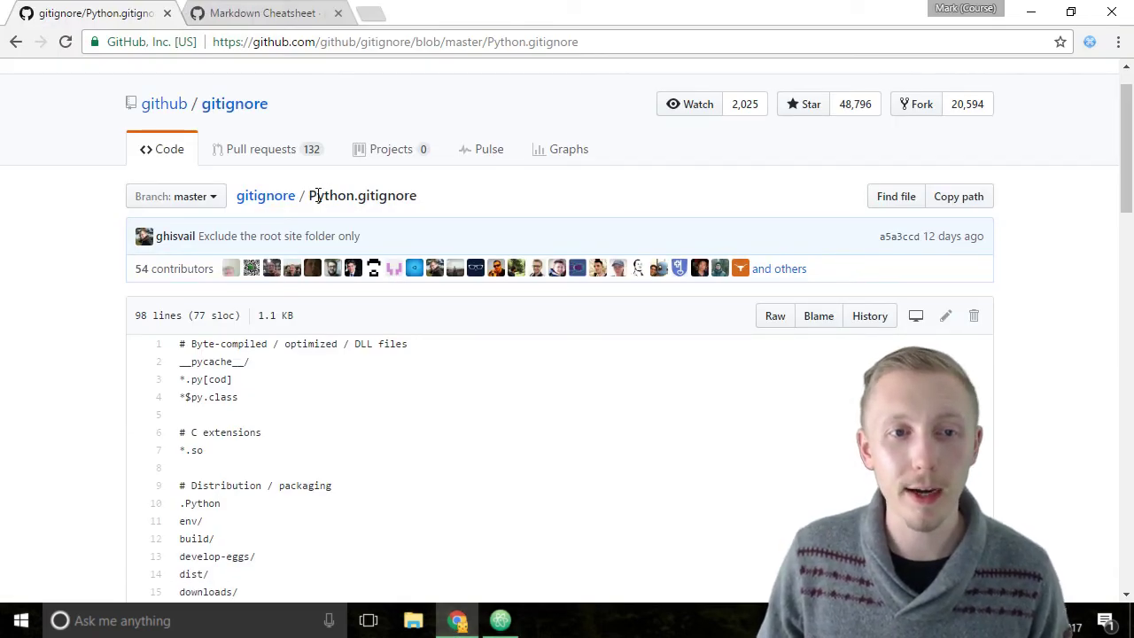
pyautogui.moveTo(434, 202)
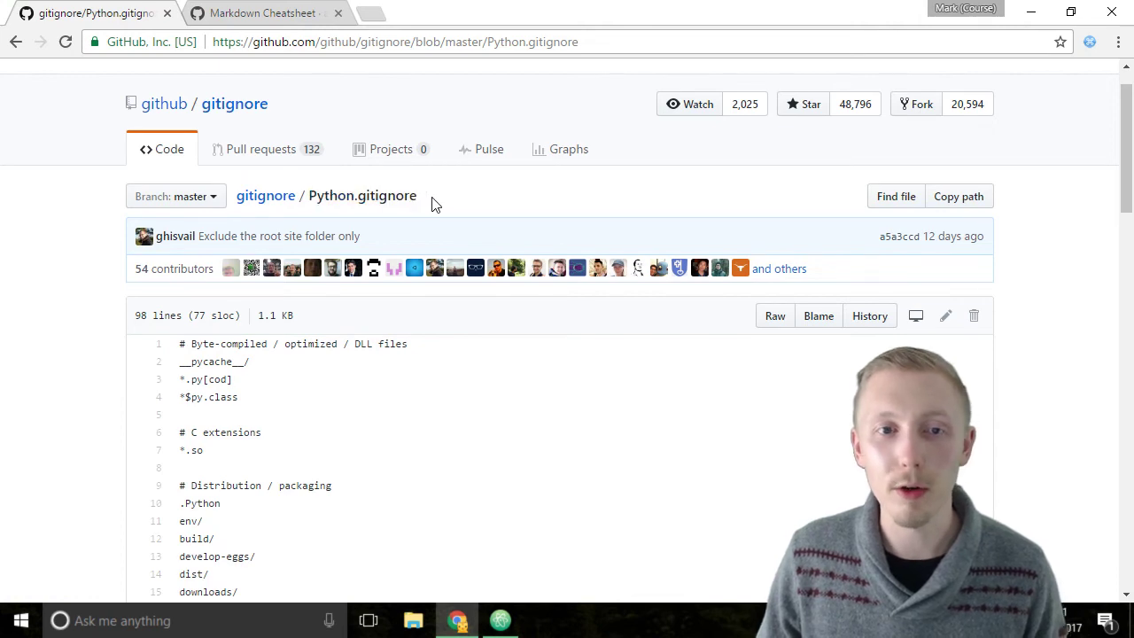
# Step: Copy the selected lines of GitHub's Python.gitignore template
pyautogui.scroll(-3)
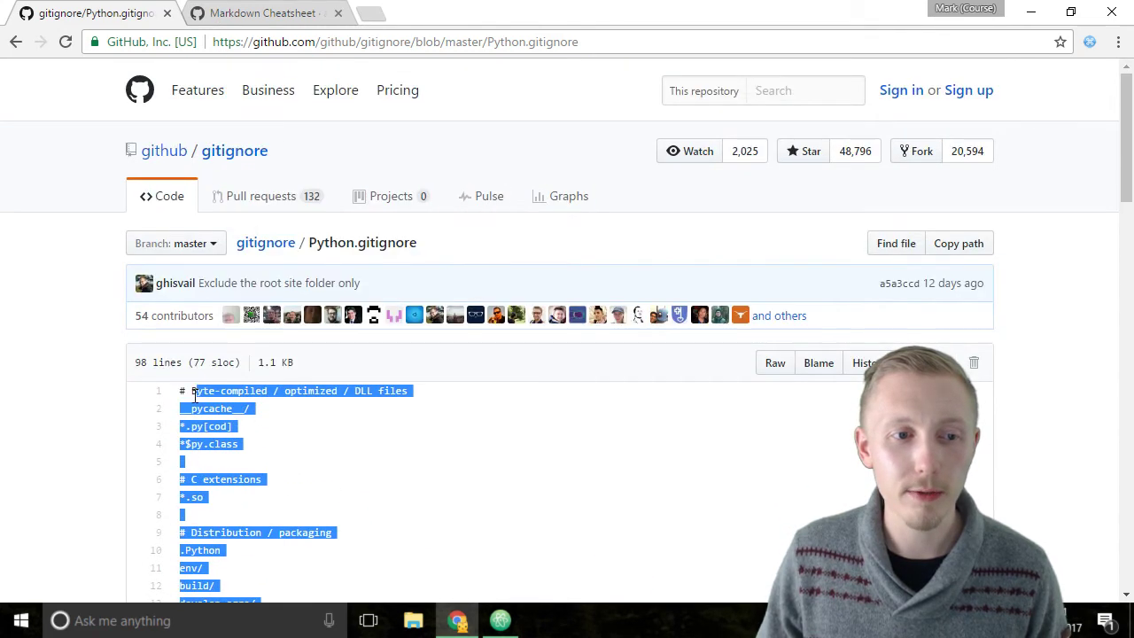
pyautogui.rightClick(213, 399)
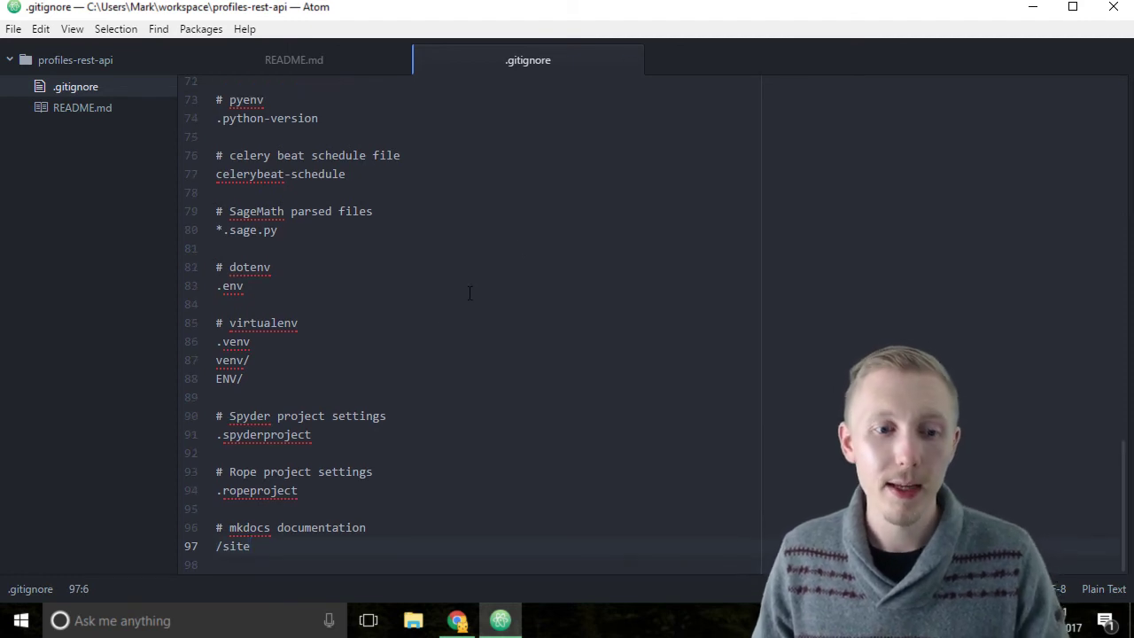
pyautogui.click(298, 323)
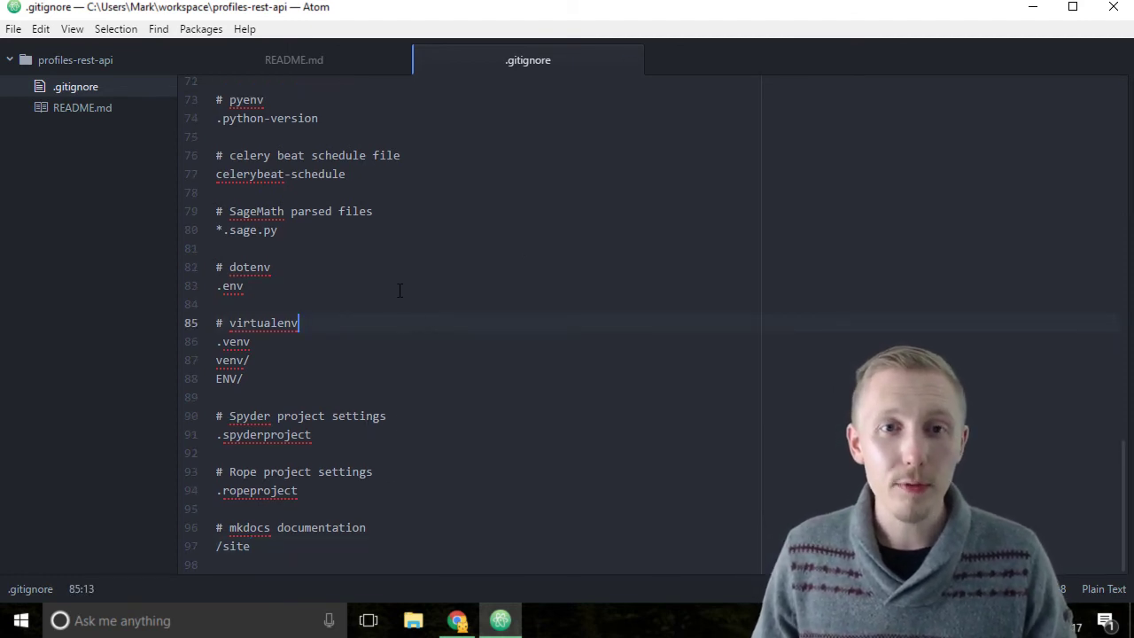
pyautogui.moveTo(447, 287)
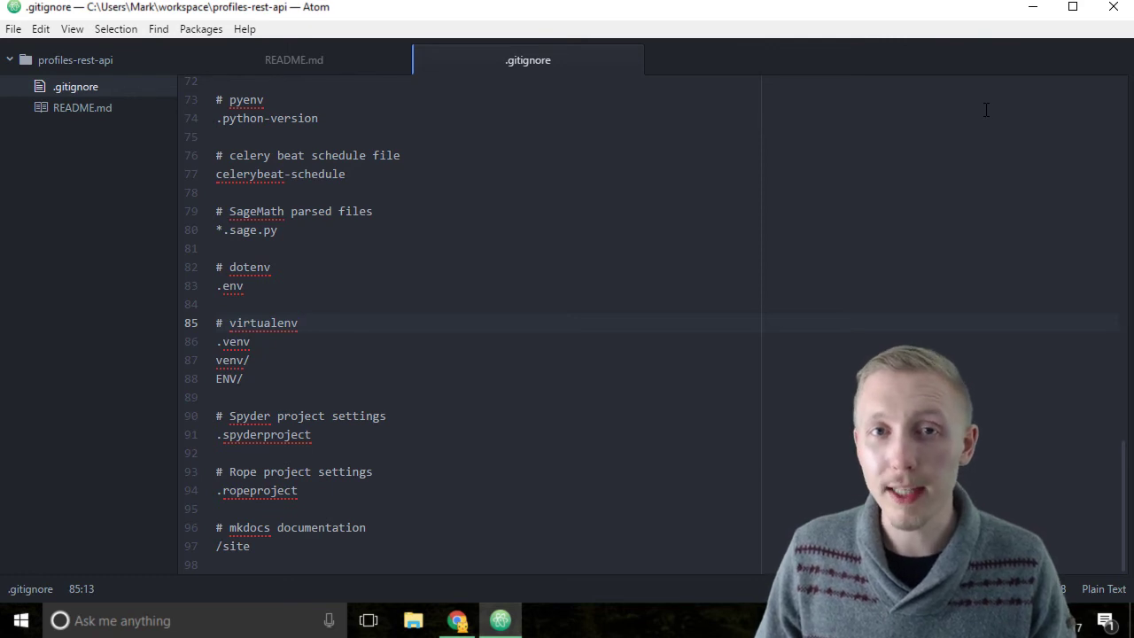
pyautogui.click(299, 323)
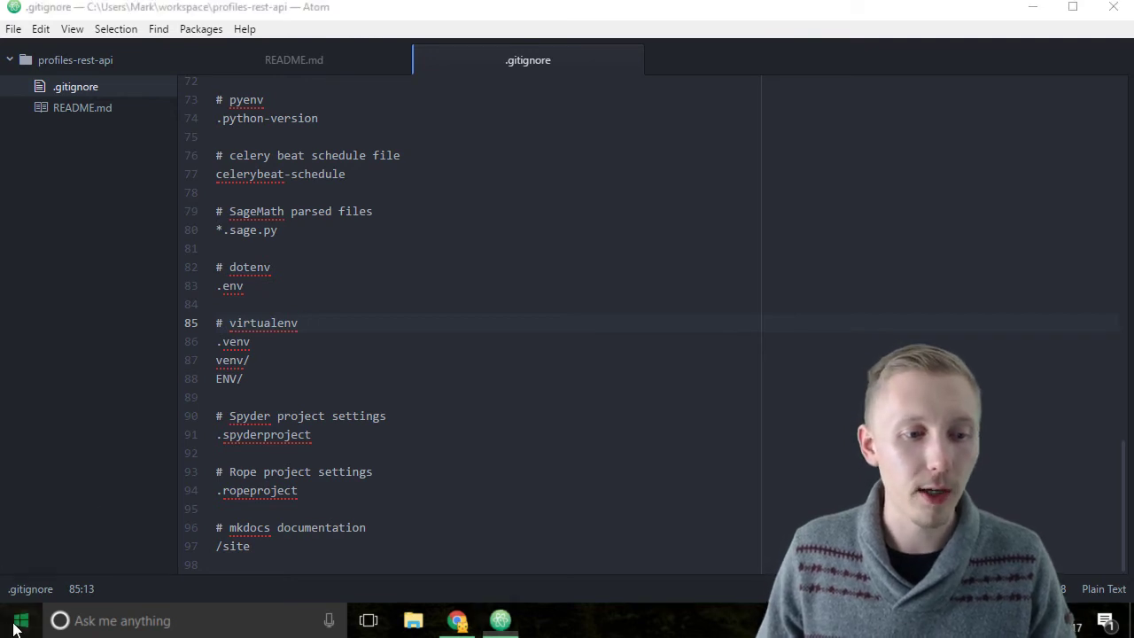
# Step: Search the Start menu for 'gitba' and launch Git Bash
pyautogui.write('gitba')
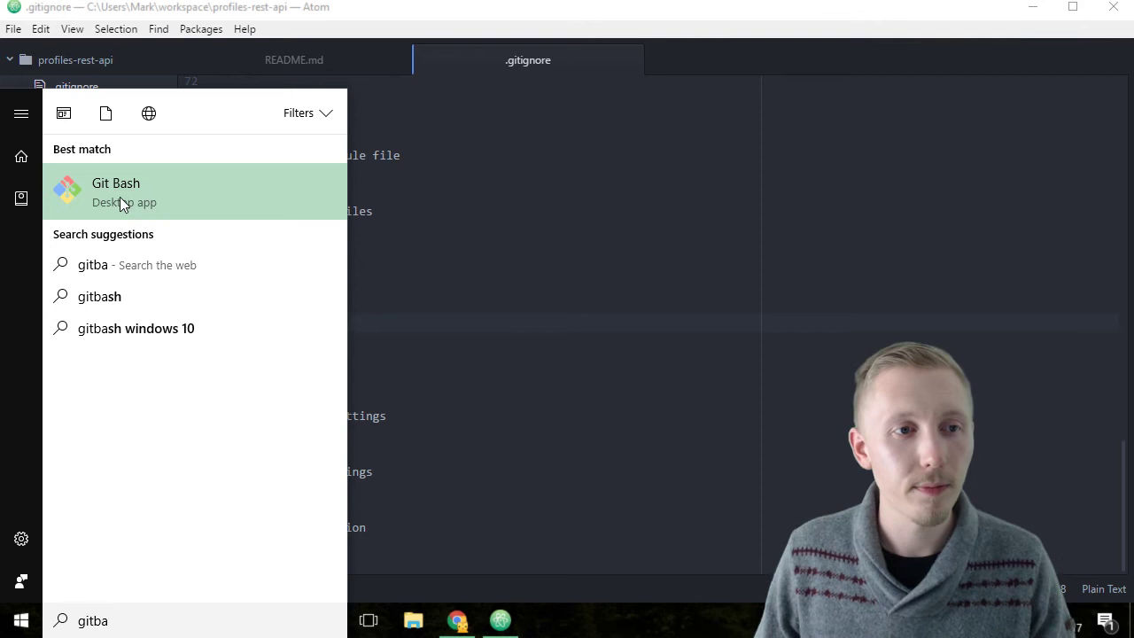
pyautogui.moveTo(140, 202)
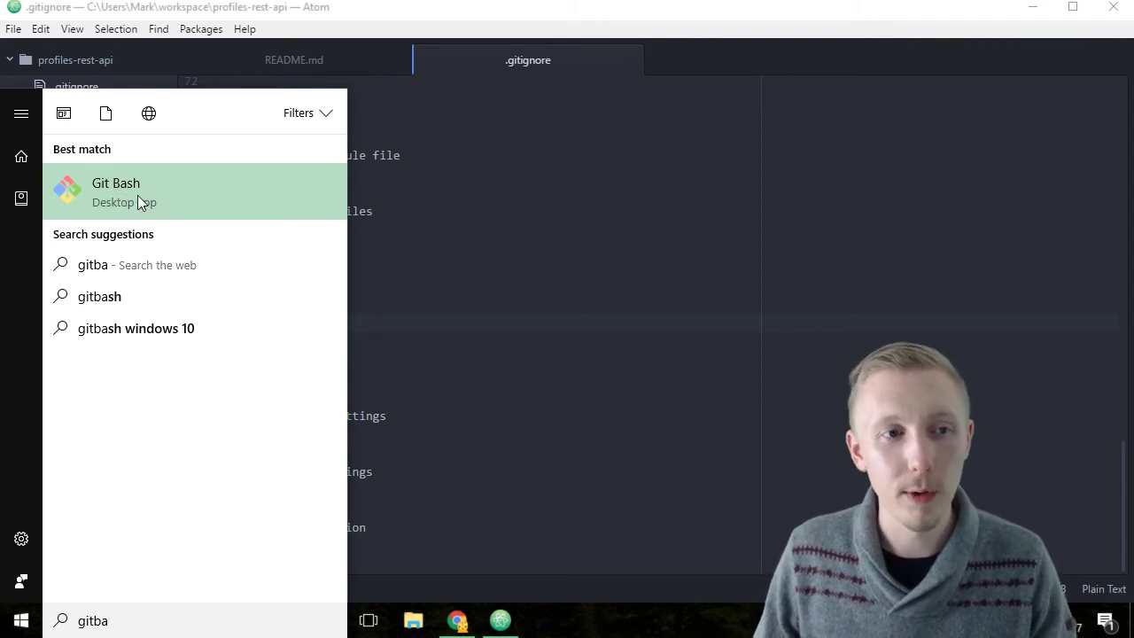
pyautogui.click(115, 191)
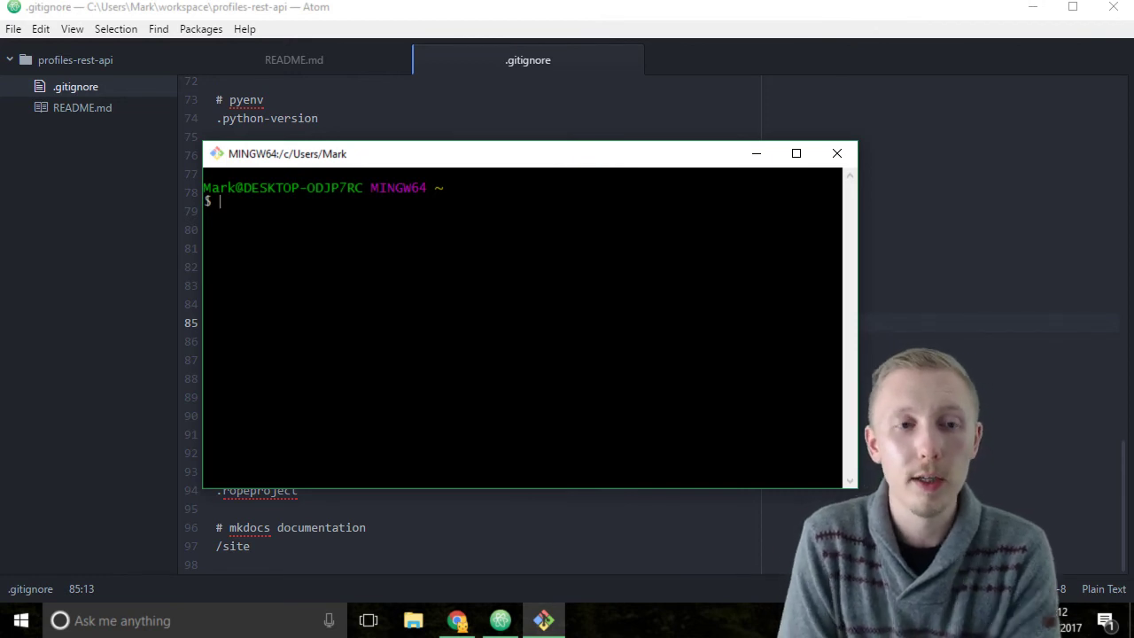
# Step: Change into workspace/profiles-rest-api and run git init
pyautogui.write('c')
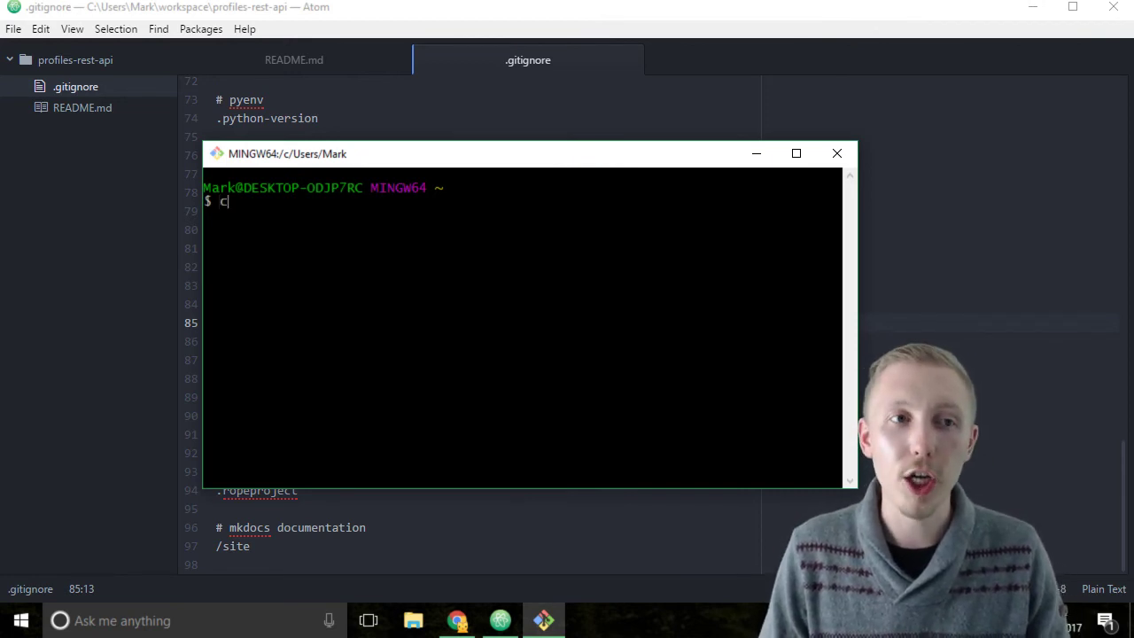
pyautogui.write('d')
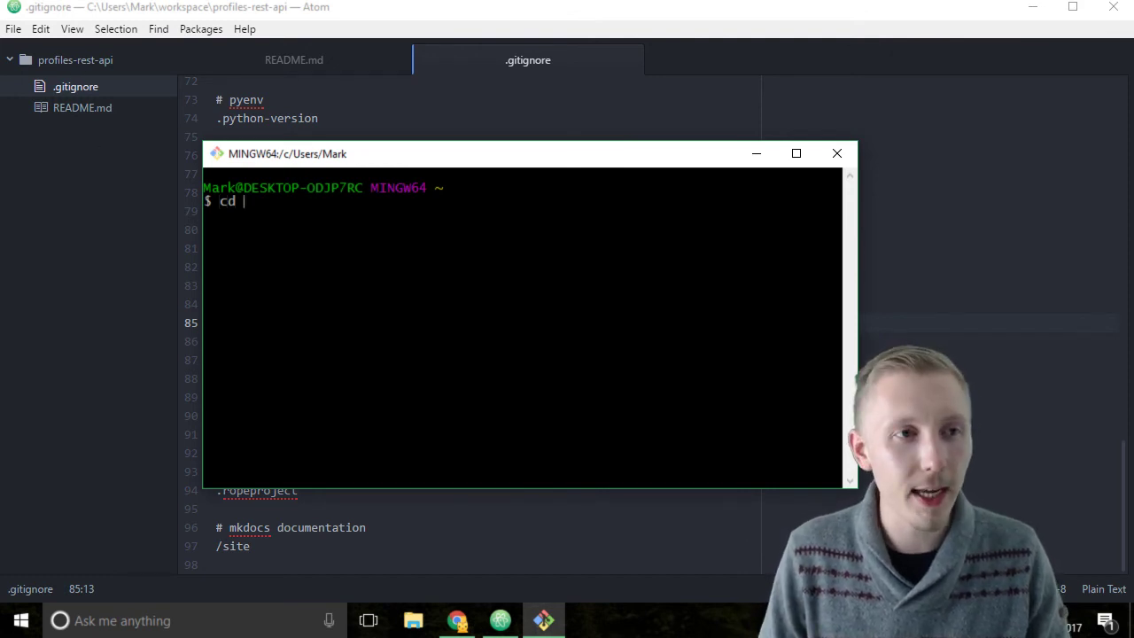
pyautogui.write('workspac')
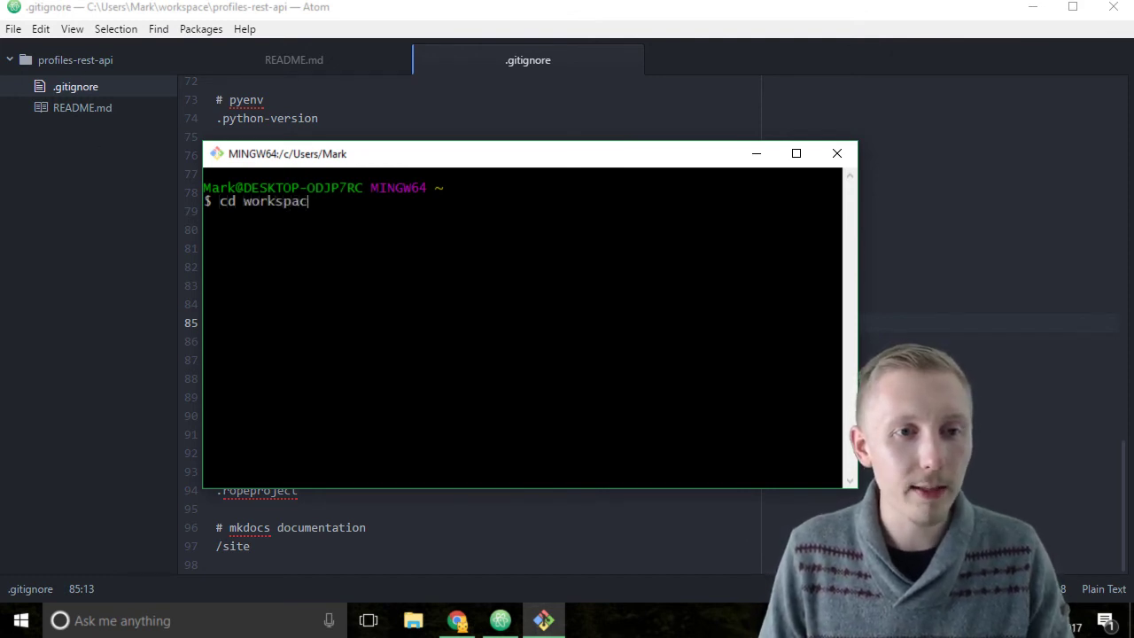
pyautogui.write('e/profiles-rest-api')
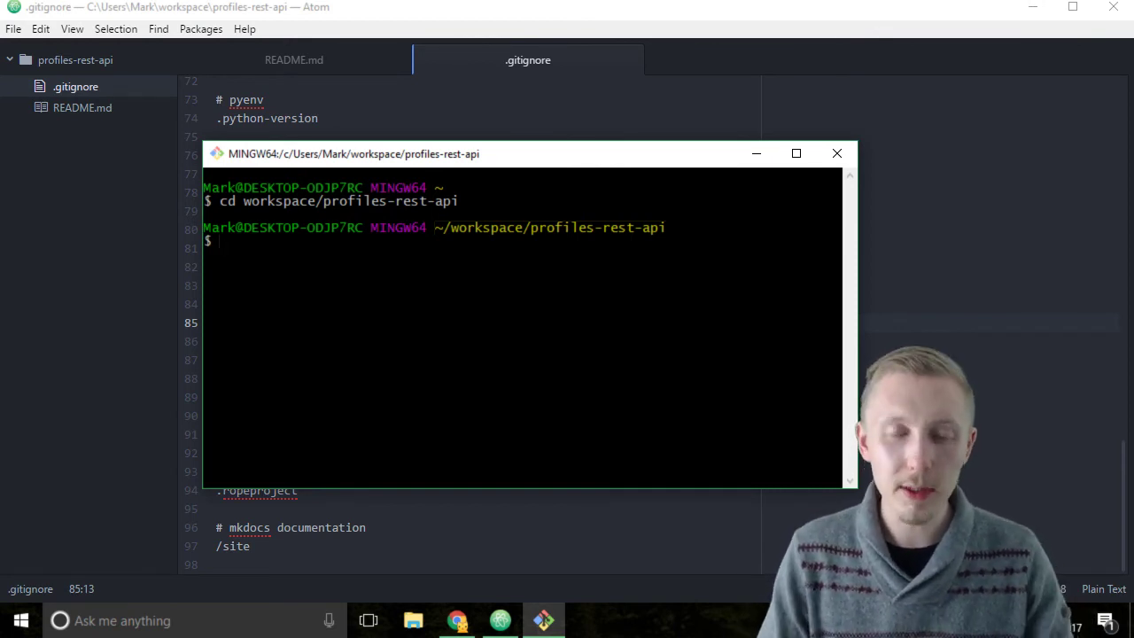
pyautogui.write('git init')
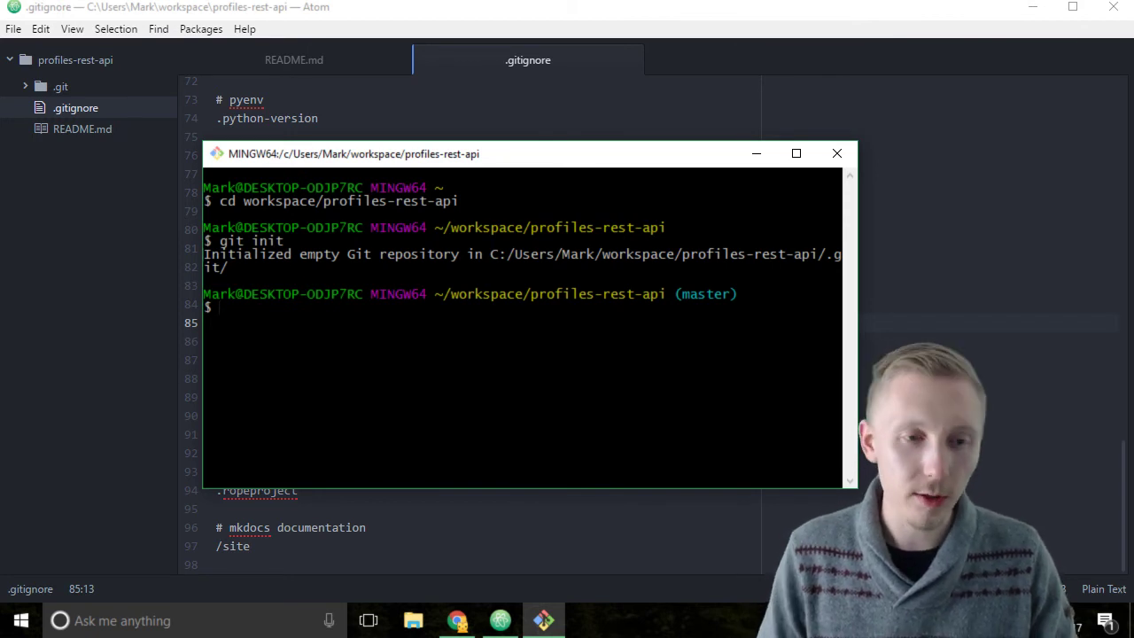
# Step: Run 'git add .' to stage all project files, then begin a git commit command
pyautogui.write('git add')
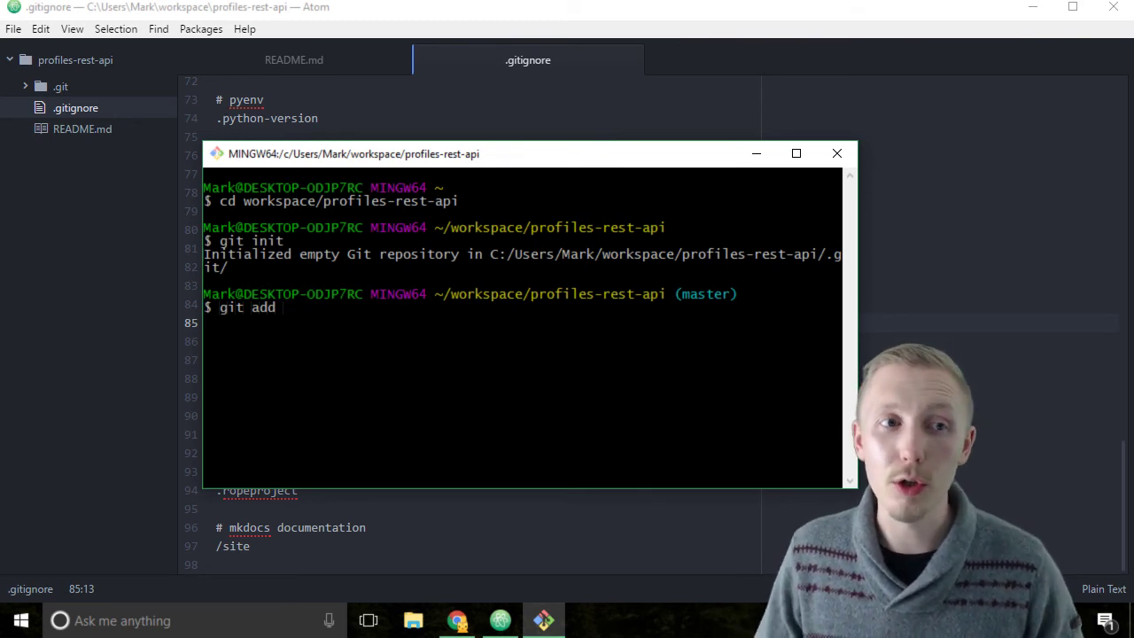
pyautogui.moveTo(55, 129)
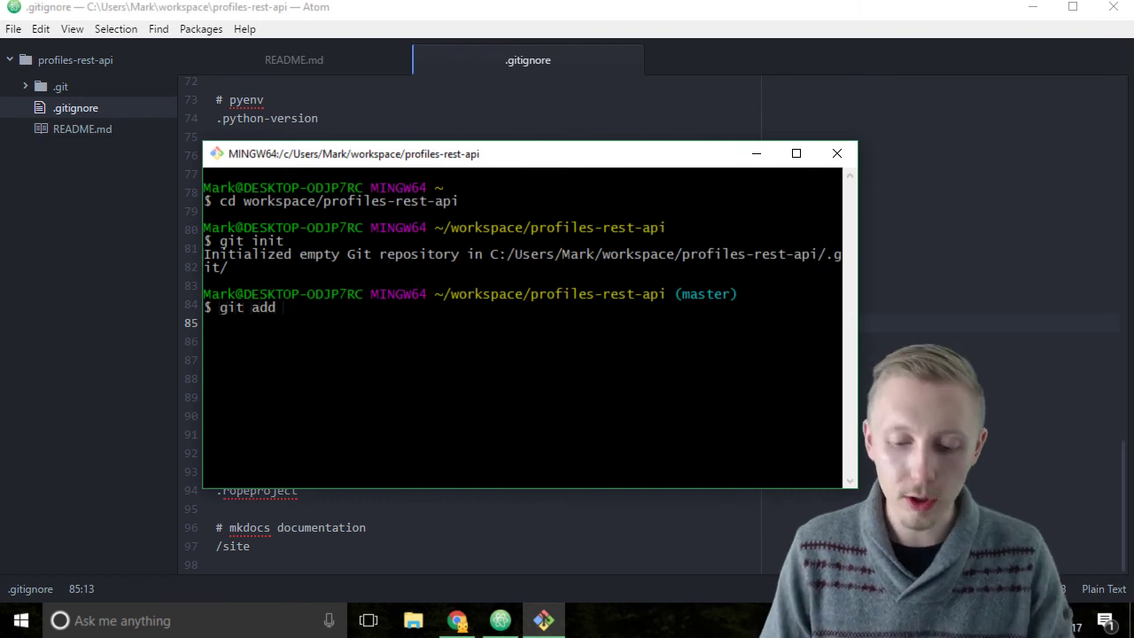
pyautogui.write('.')
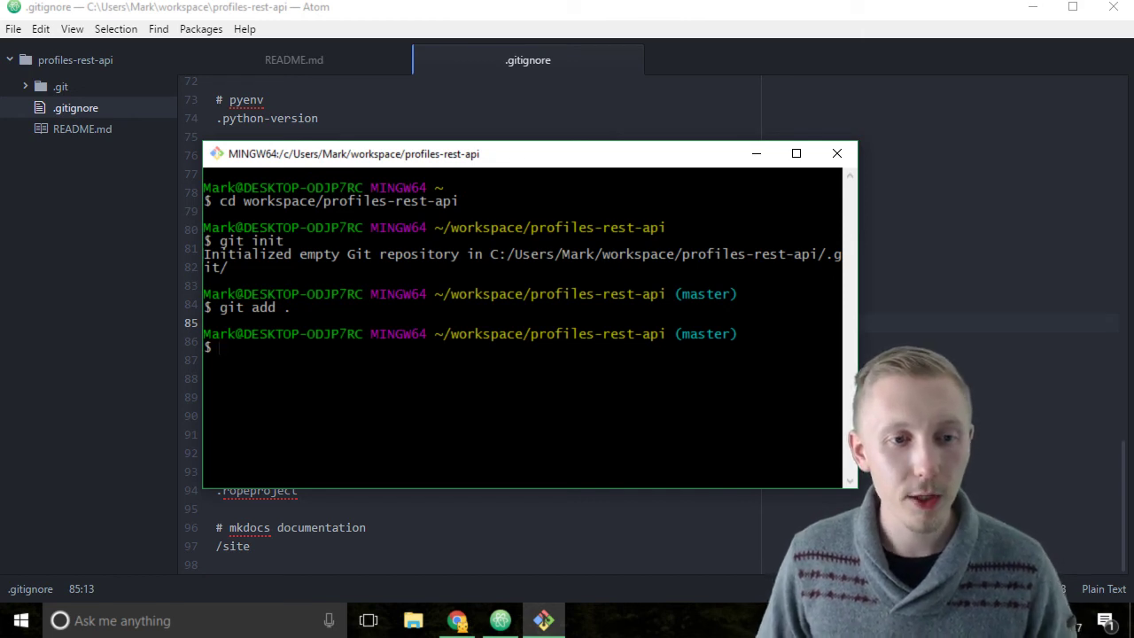
pyautogui.write('git commit')
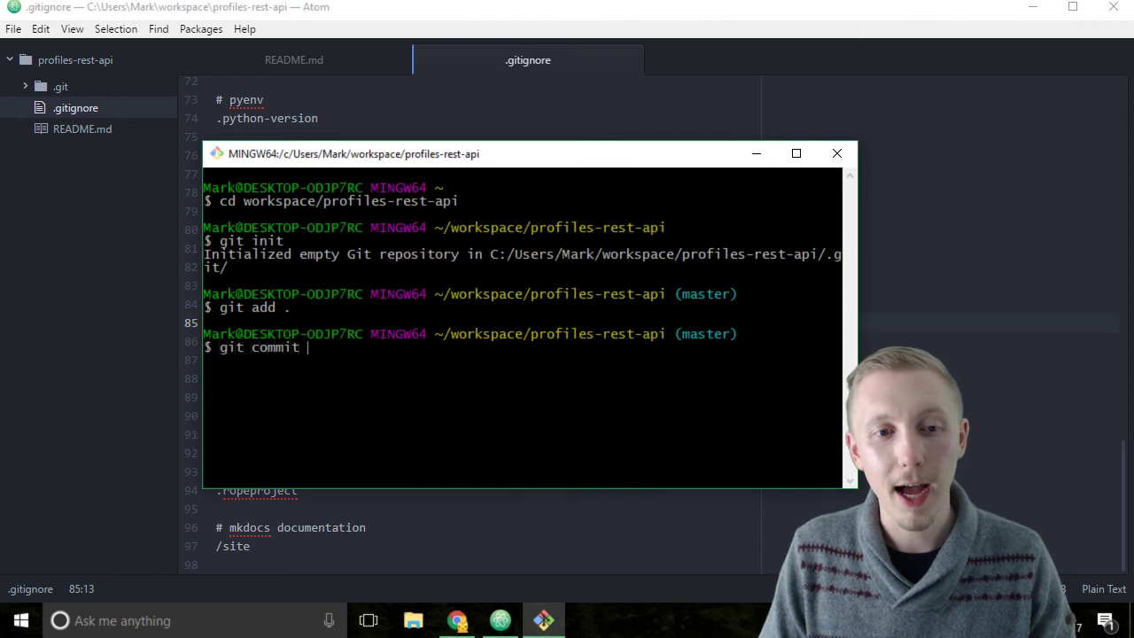
# Step: Commit with message "Initial commit. Added a gitignore file and a README file."
pyautogui.write('-a')
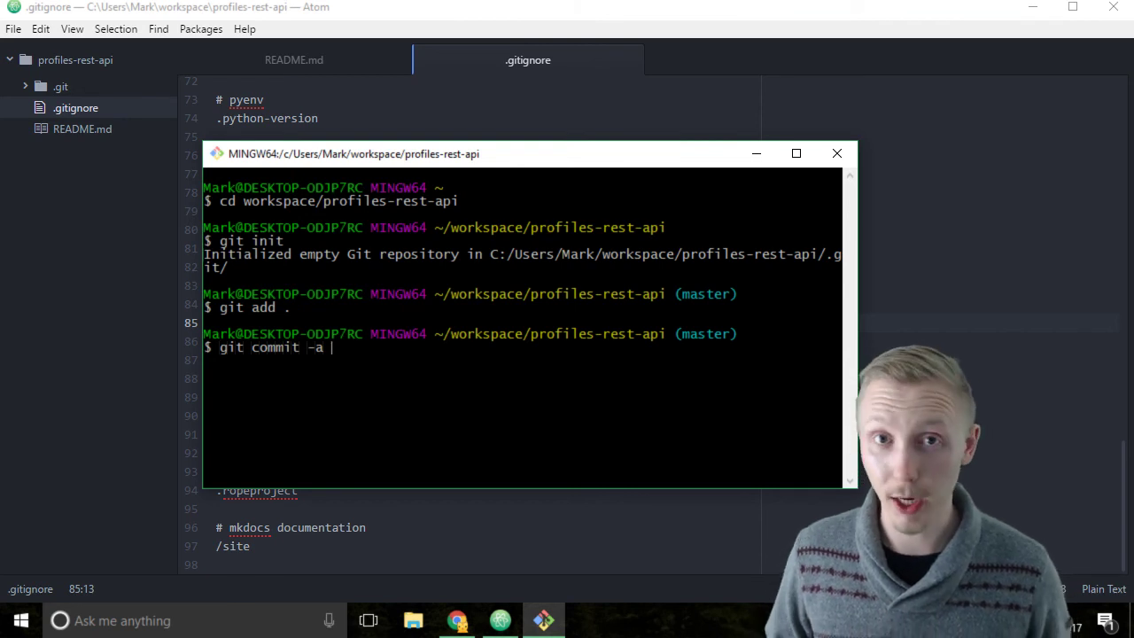
pyautogui.write('-m "')
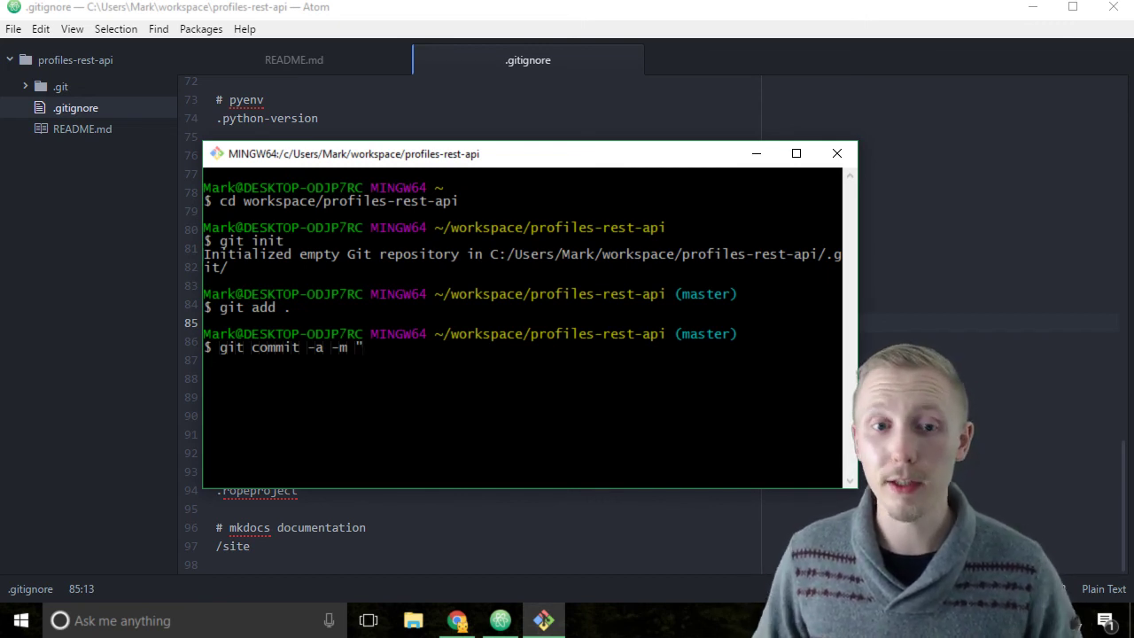
pyautogui.write('Initial')
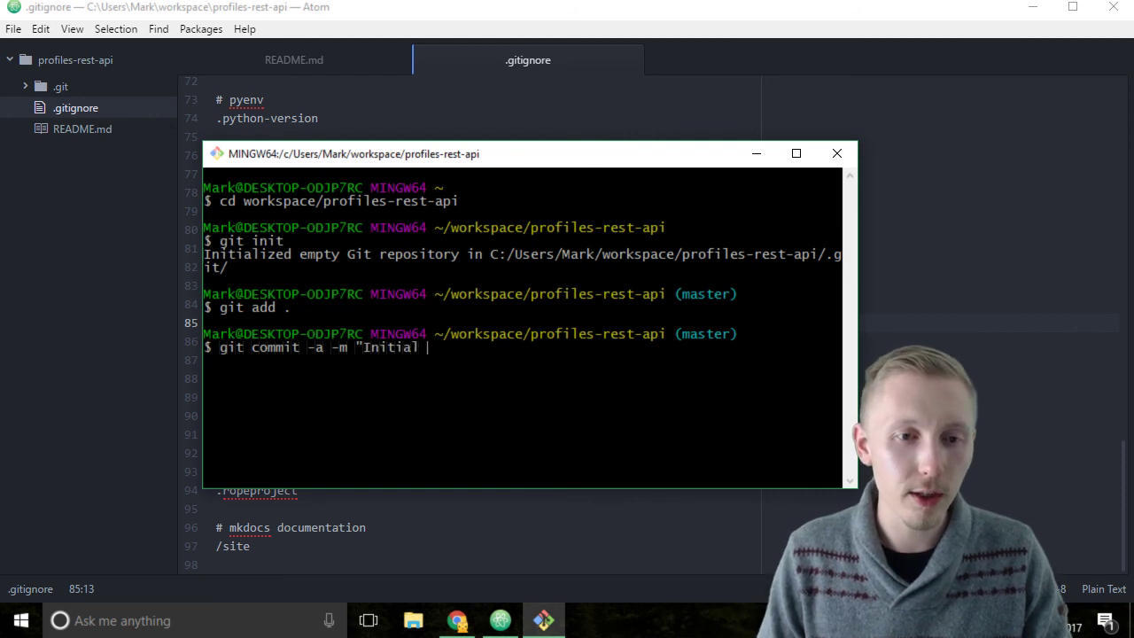
pyautogui.write('commit,')
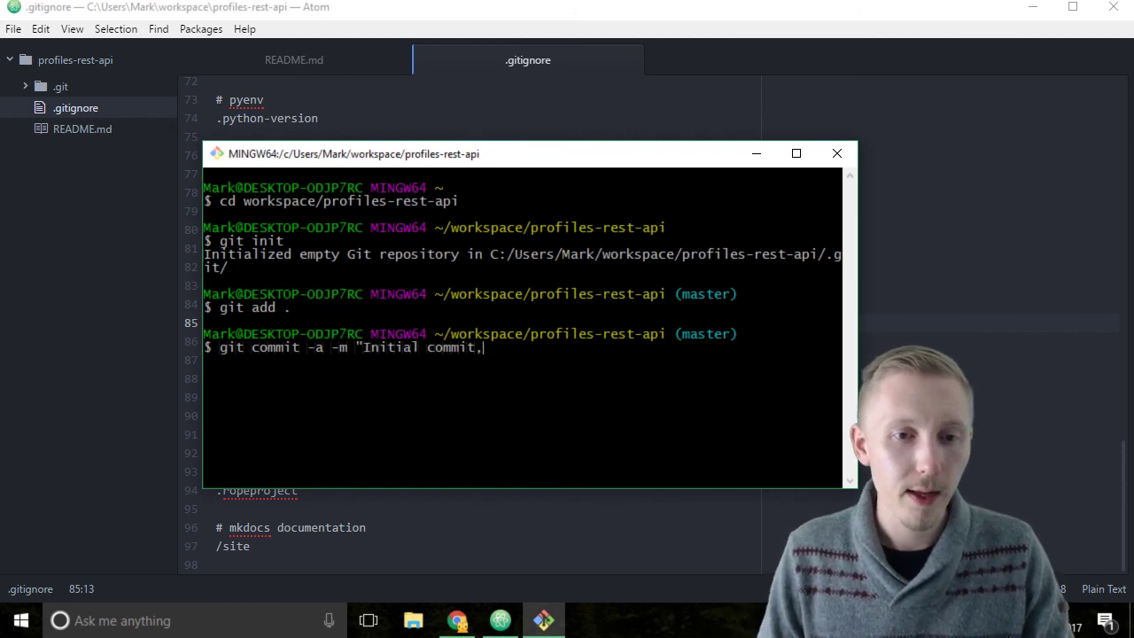
pyautogui.write('.')
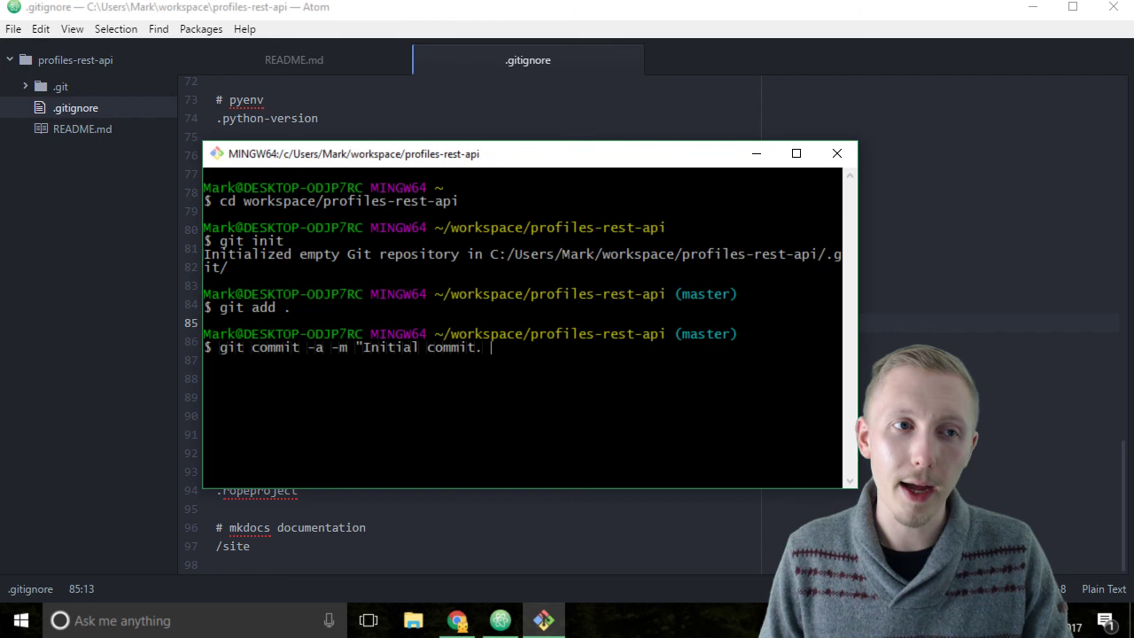
pyautogui.write('Added a gitignore file and a README')
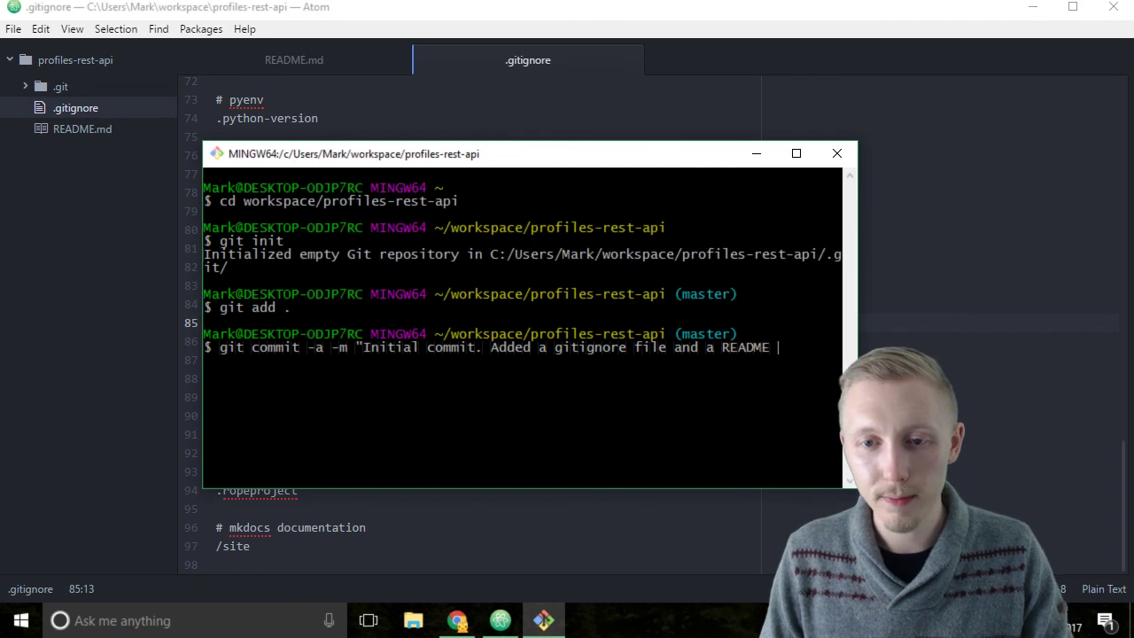
pyautogui.write('file."')
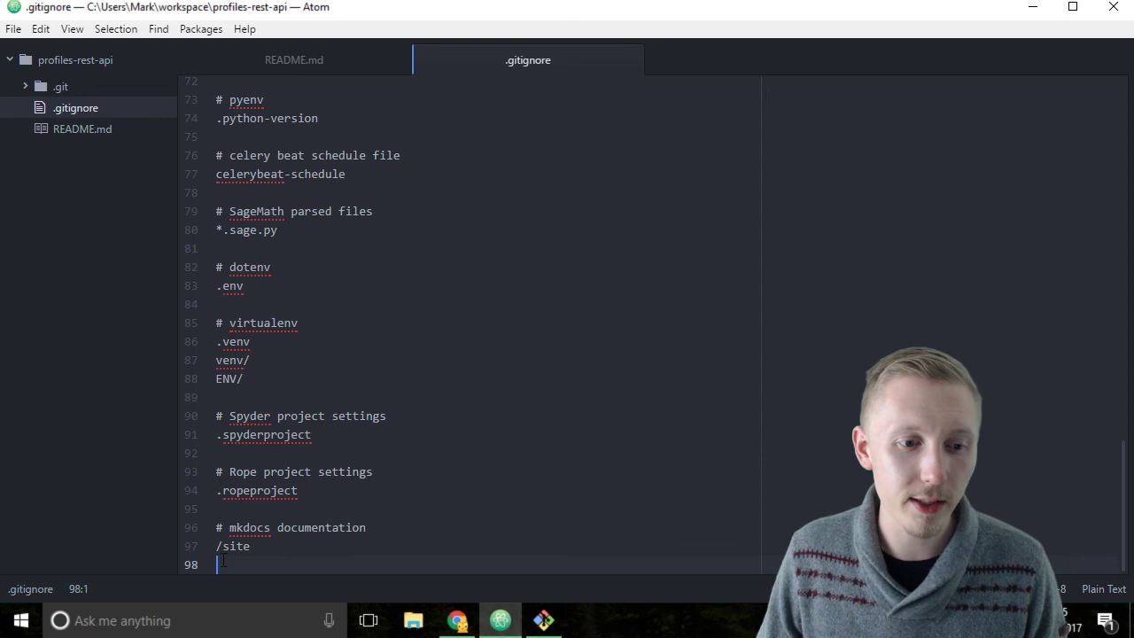
pyautogui.click(293, 59)
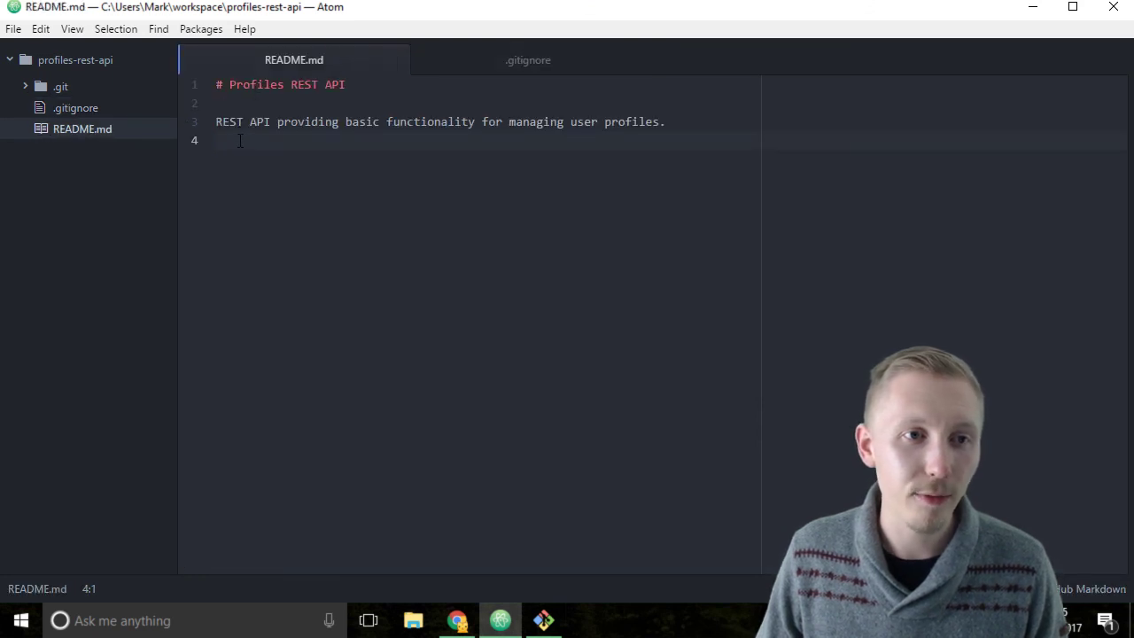
pyautogui.click(528, 59)
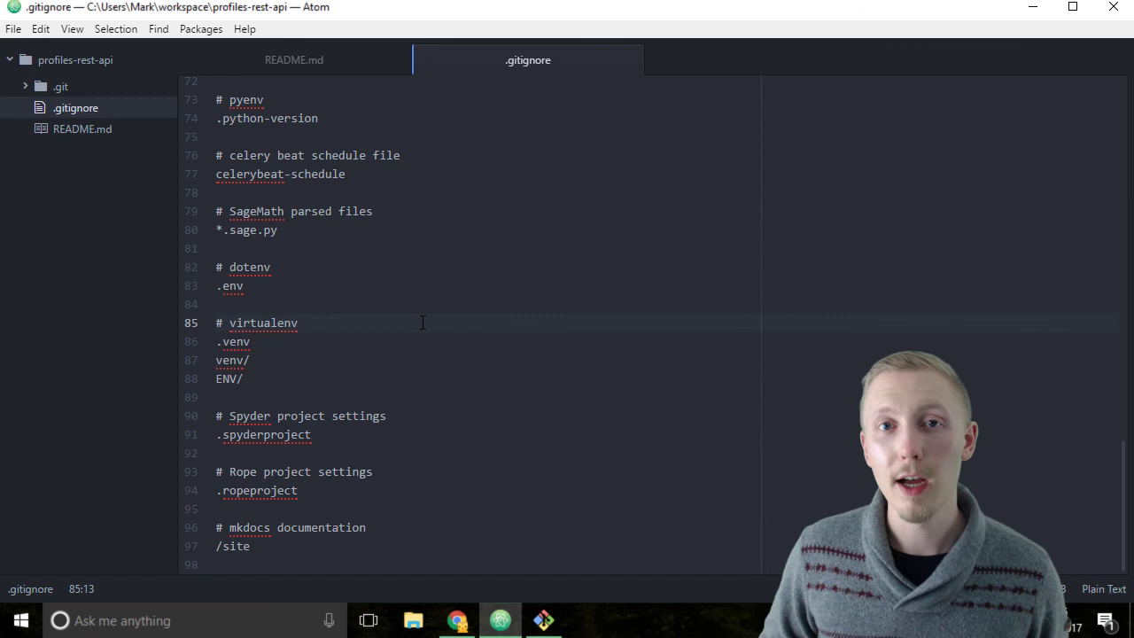
pyautogui.click(299, 323)
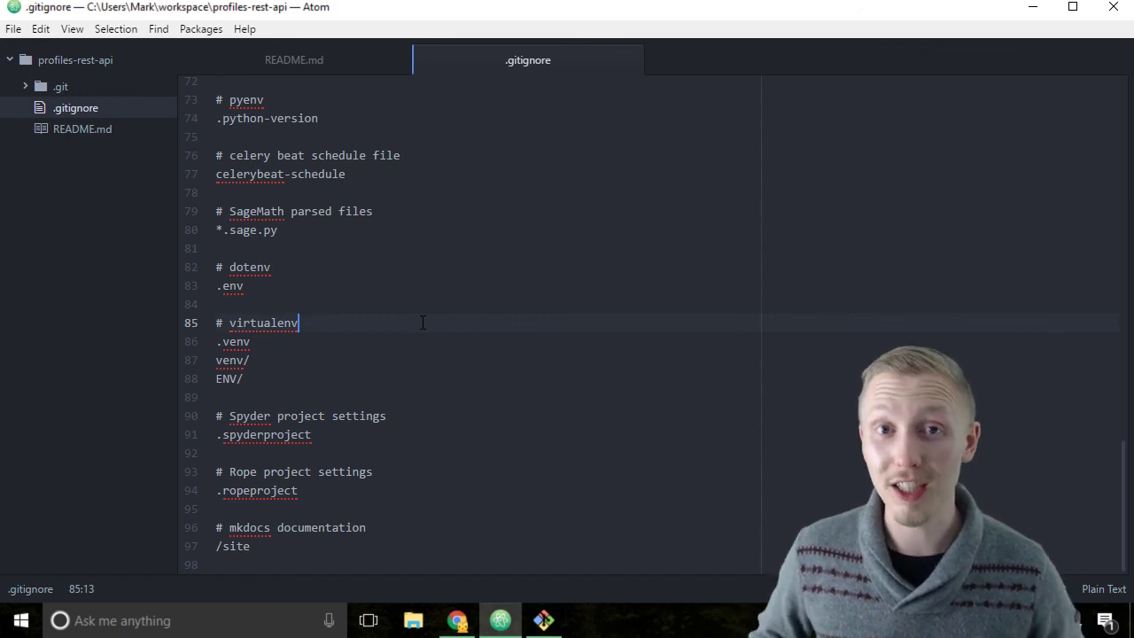